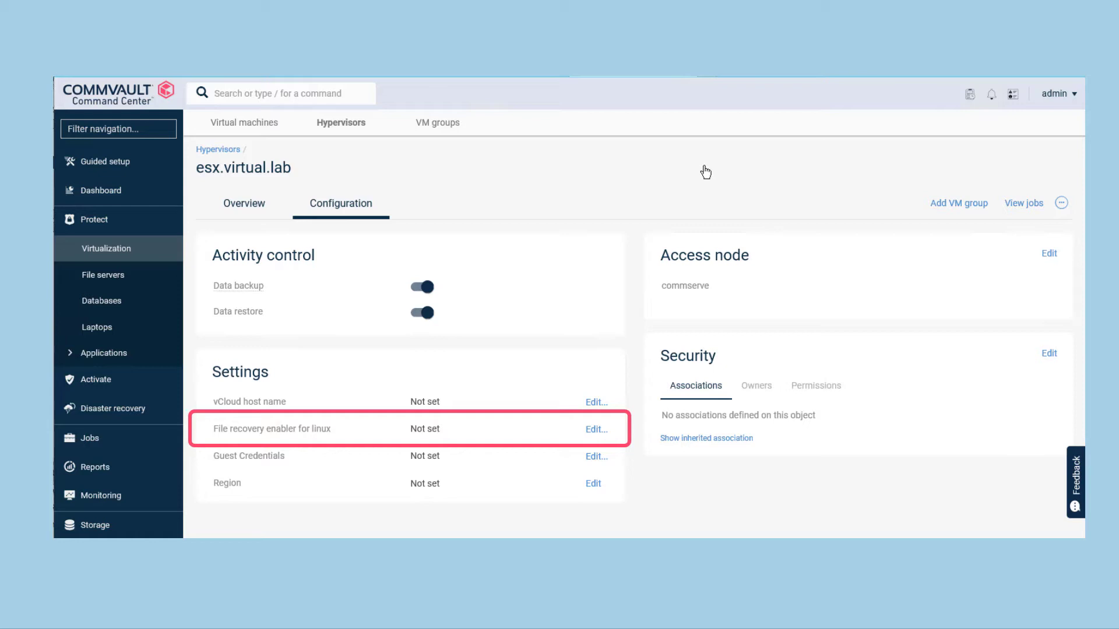
pyautogui.moveTo(703, 174)
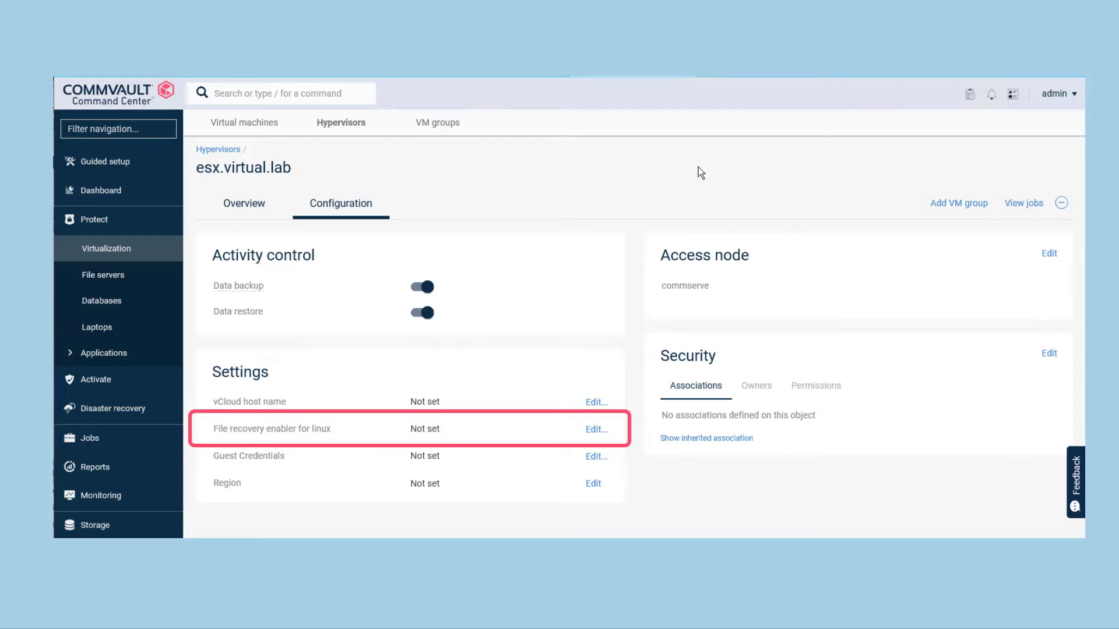
pyautogui.moveTo(235, 444)
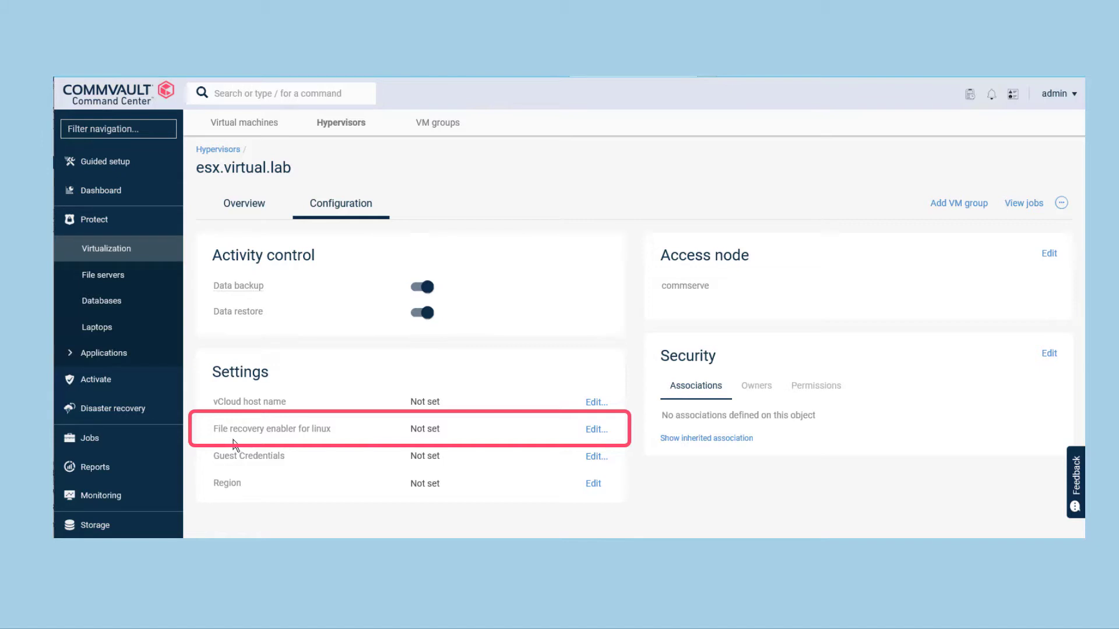
pyautogui.moveTo(595, 434)
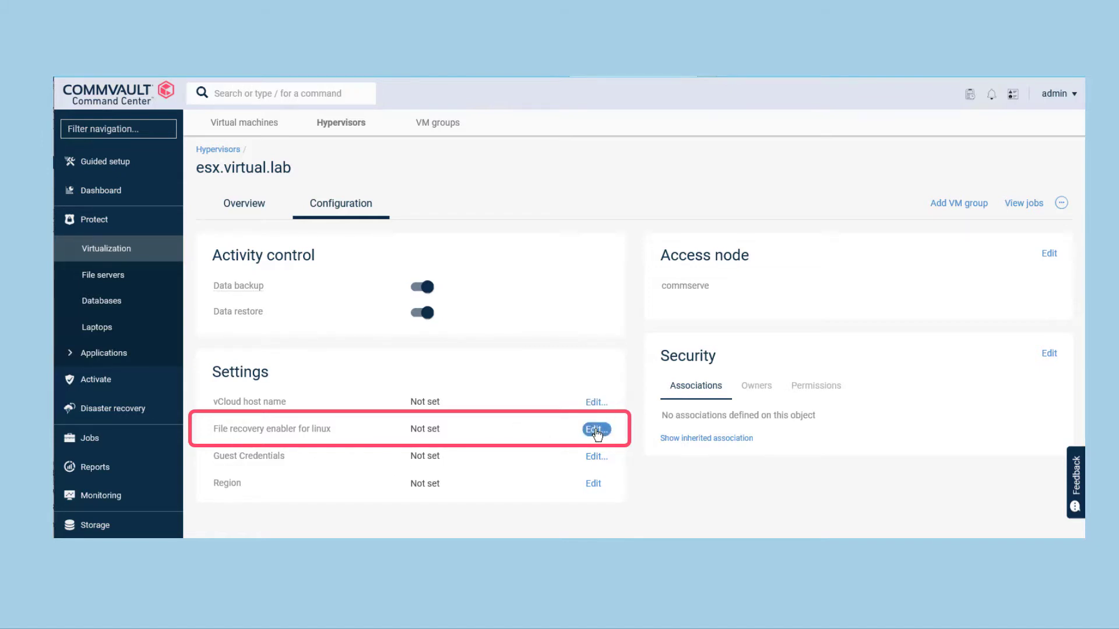
# - Go from the Linux file recovery enabler setting into the Commvault Store
pyautogui.click(596, 429)
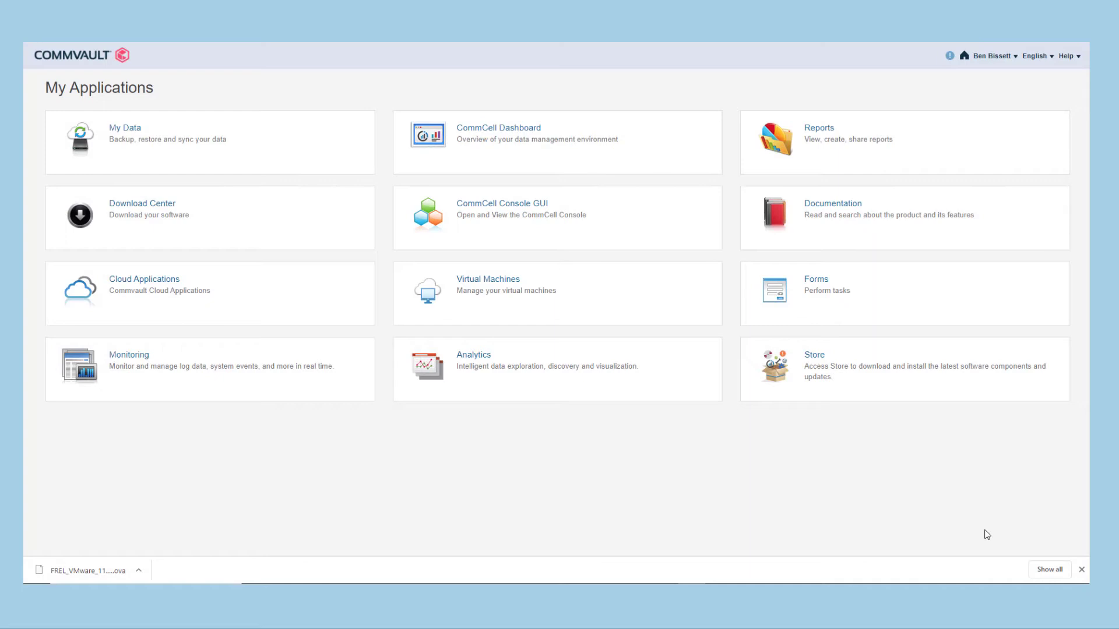
pyautogui.click(815, 355)
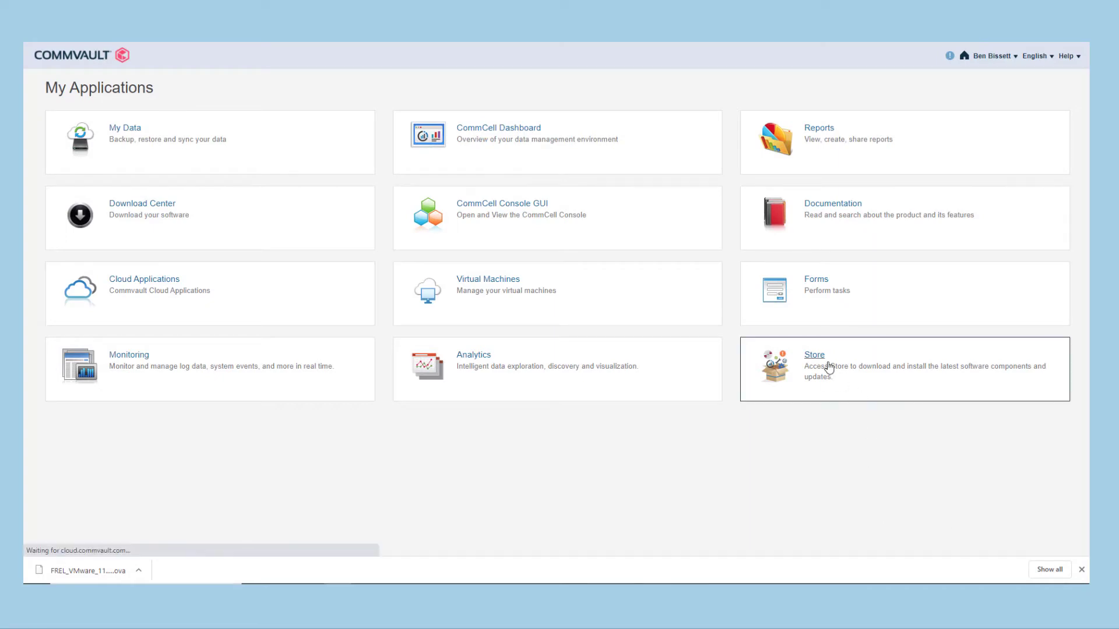
pyautogui.click(814, 354)
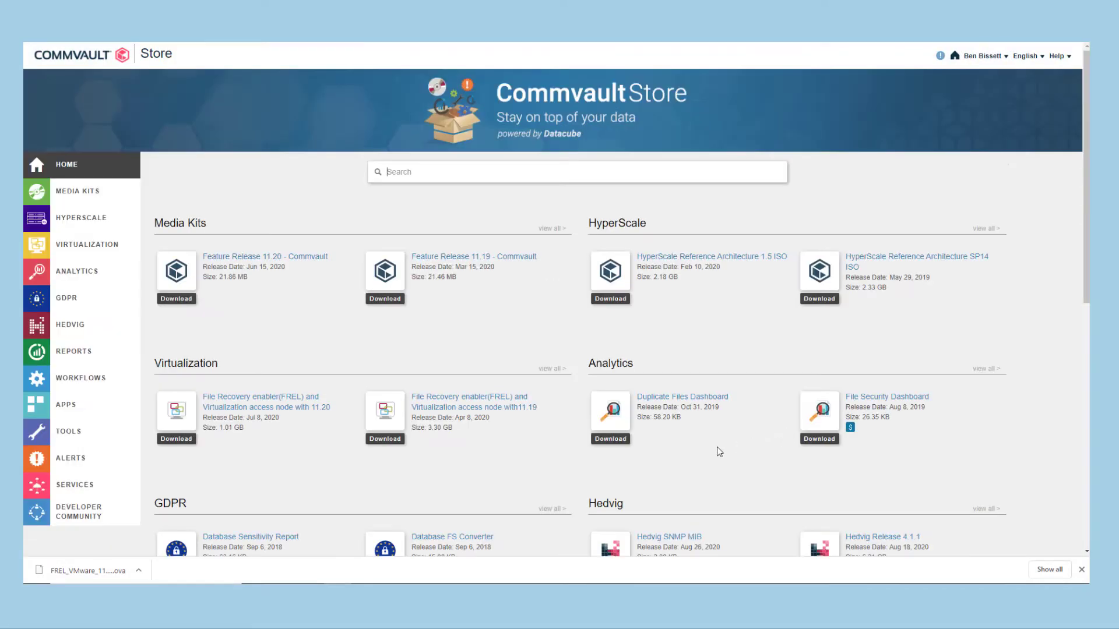
pyautogui.moveTo(86, 245)
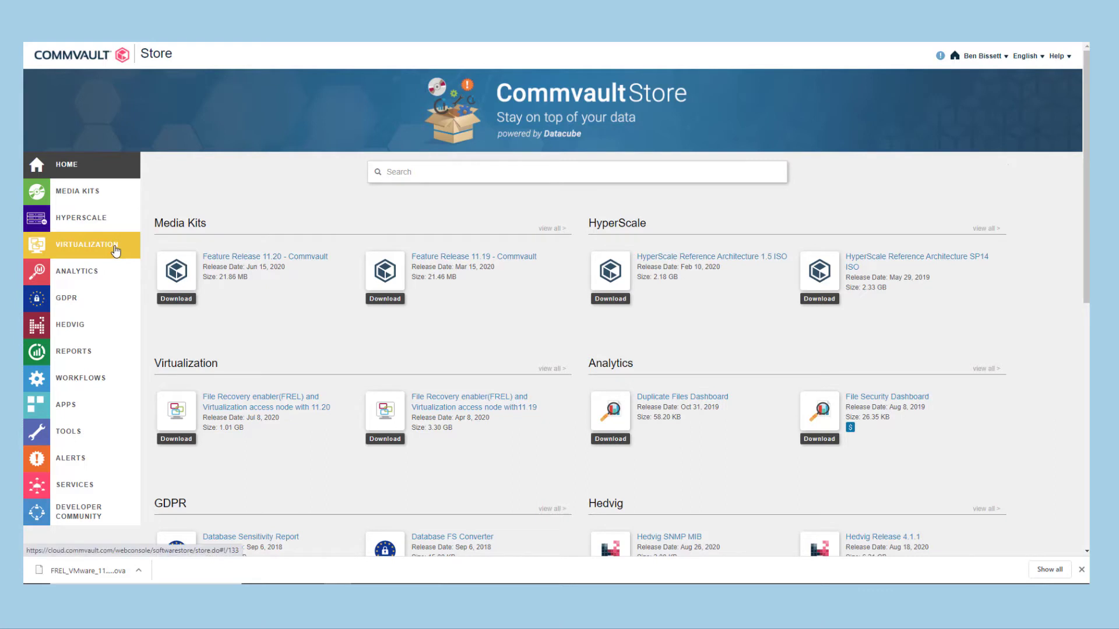
# - Under Virtualization > VMware, download the FREL 11.20 appliance package
pyautogui.click(86, 245)
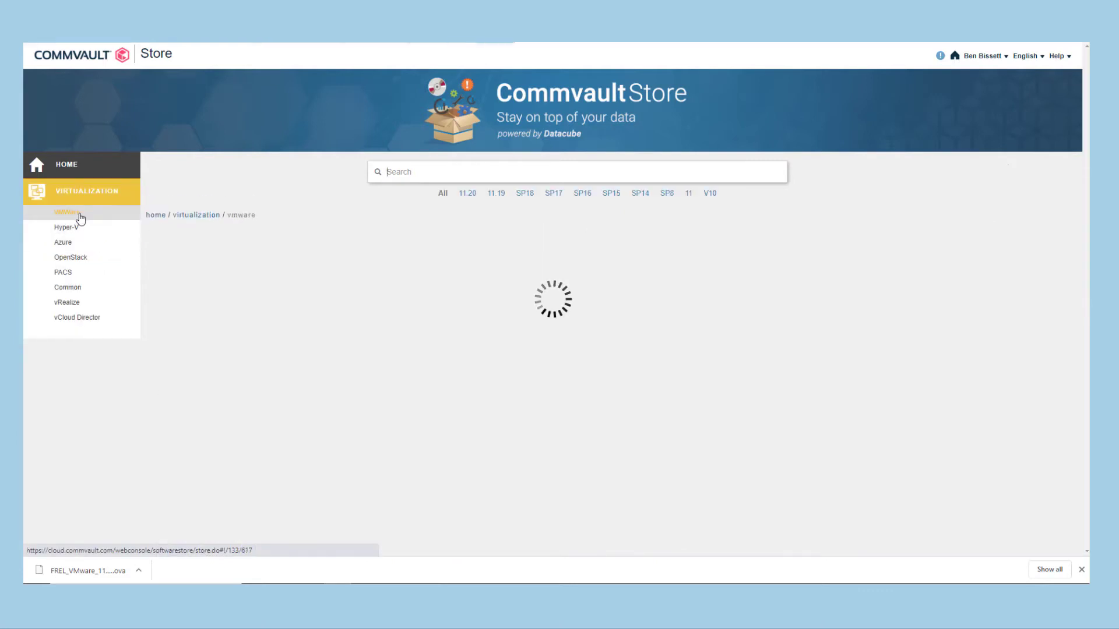
pyautogui.click(67, 212)
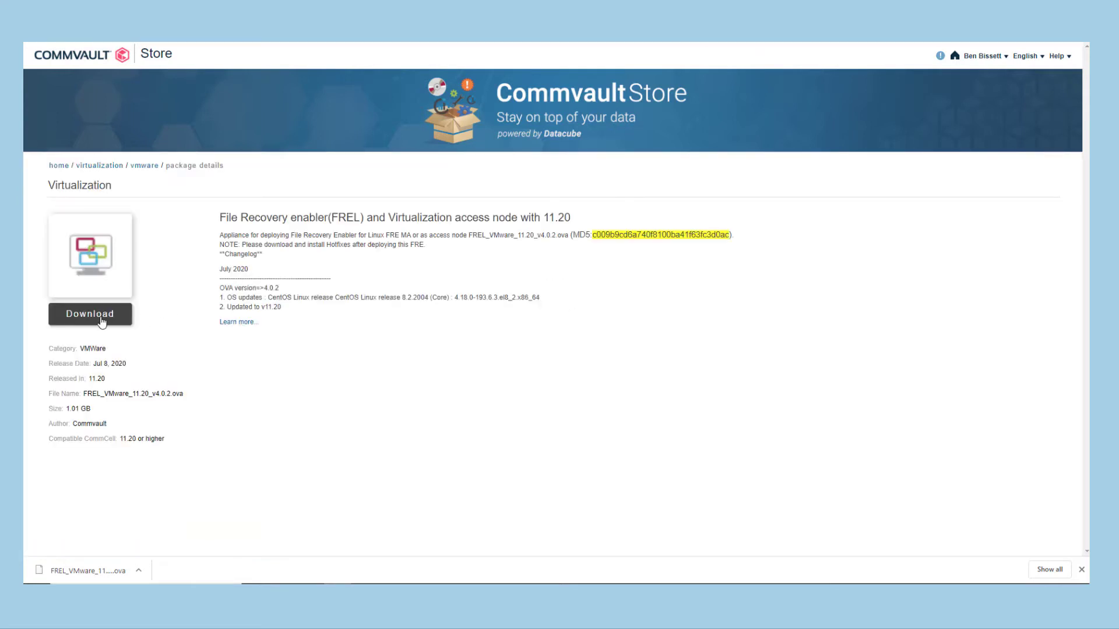
pyautogui.click(90, 313)
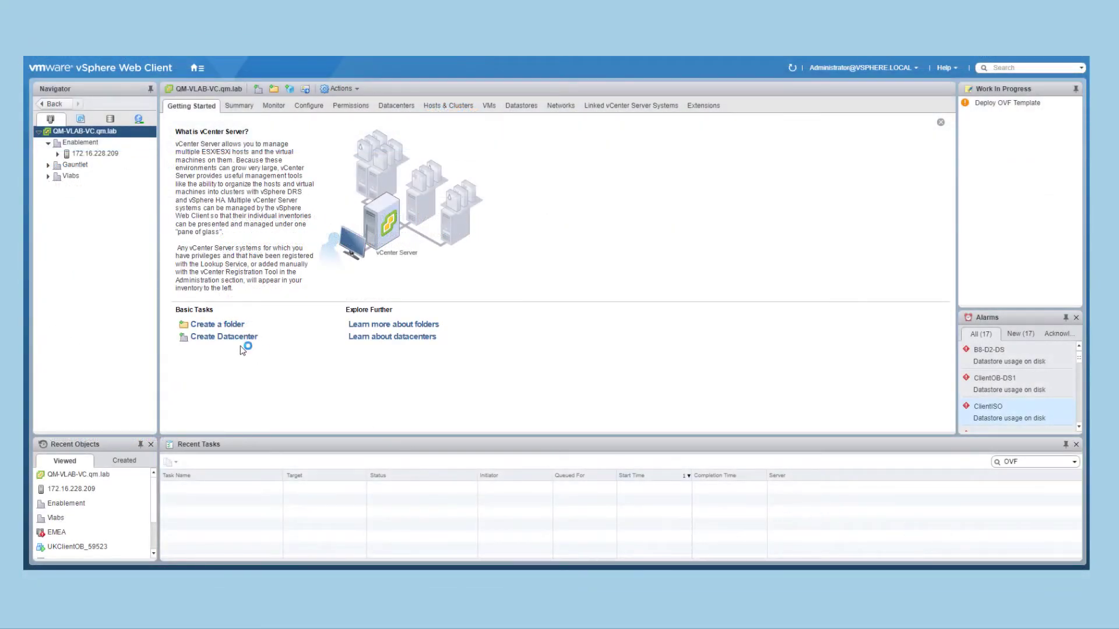
# - Start Deploy OVF Template on host 172.16.228.209
pyautogui.click(94, 154)
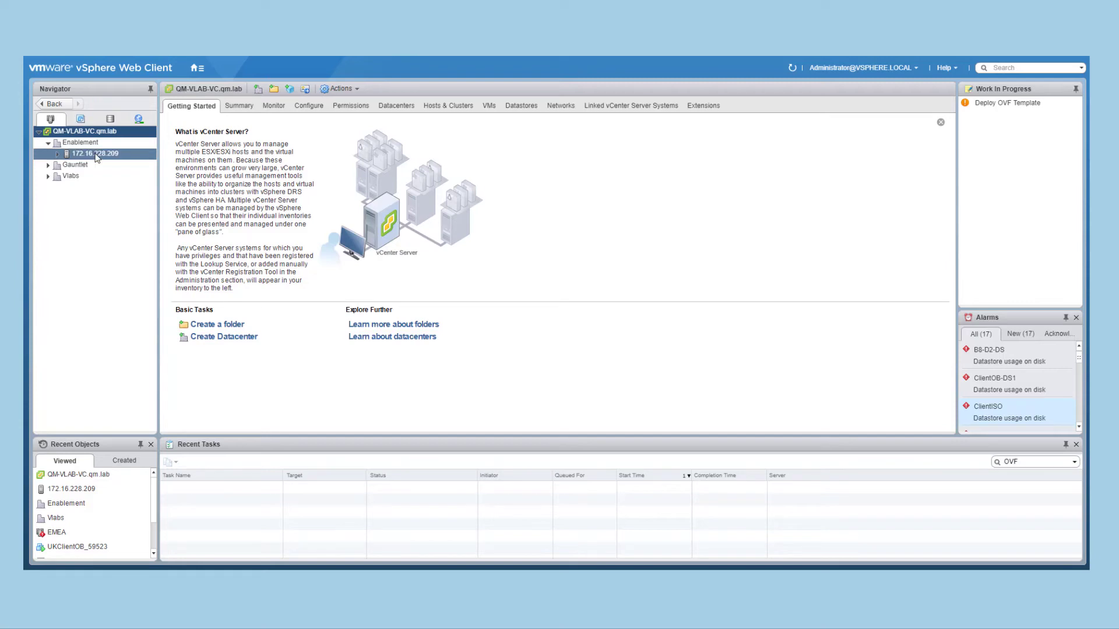
pyautogui.rightClick(93, 153)
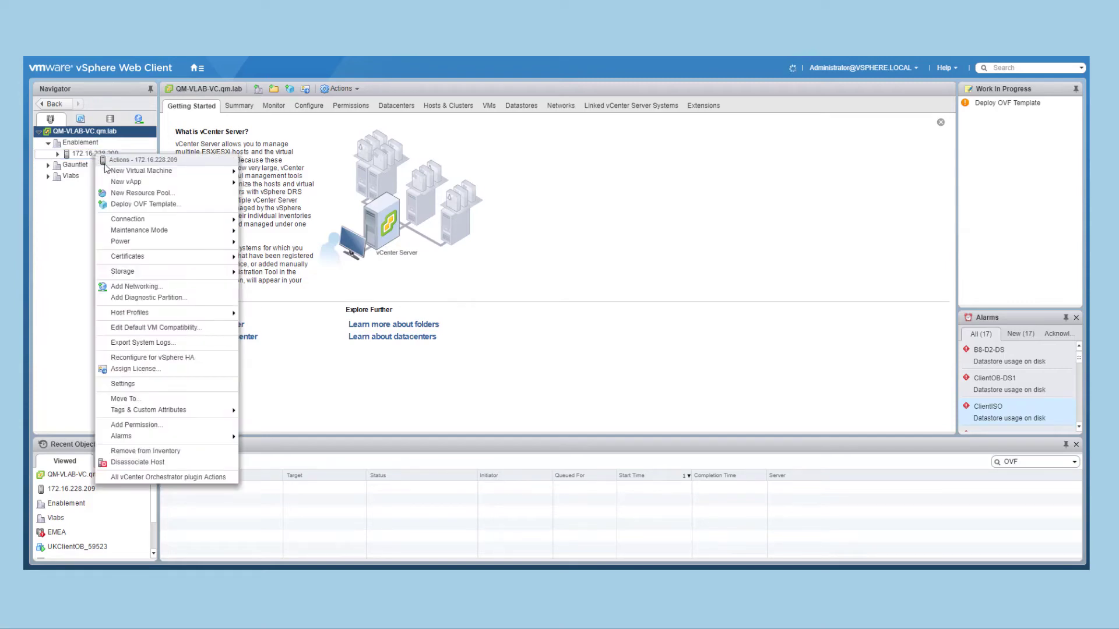
pyautogui.click(135, 207)
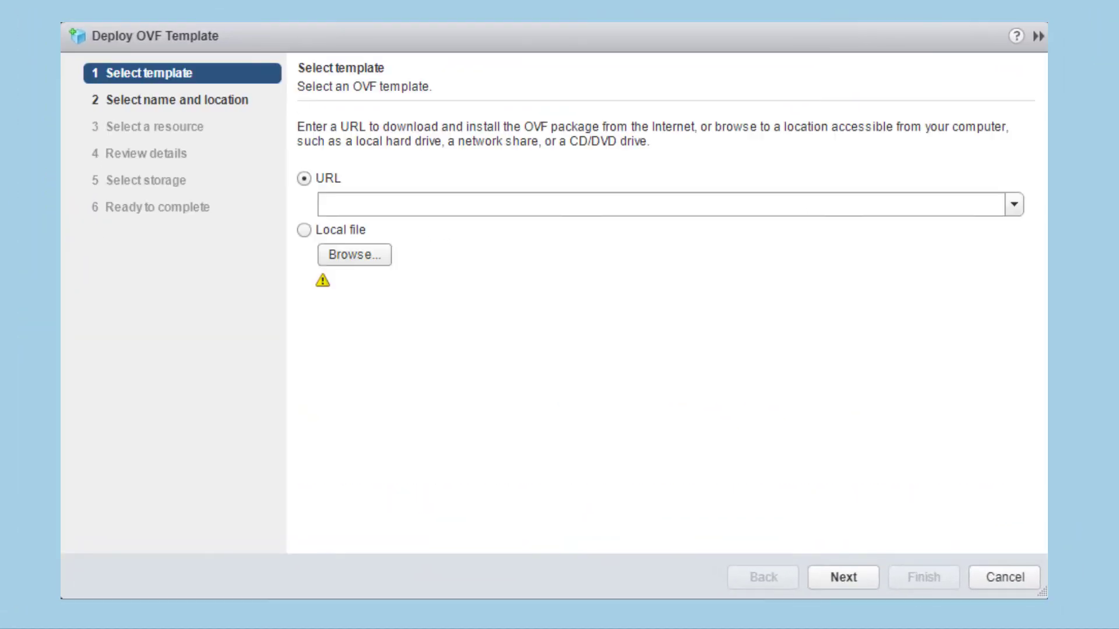
# - Choose Local file as source and pick the downloaded FREL OVA
pyautogui.click(304, 229)
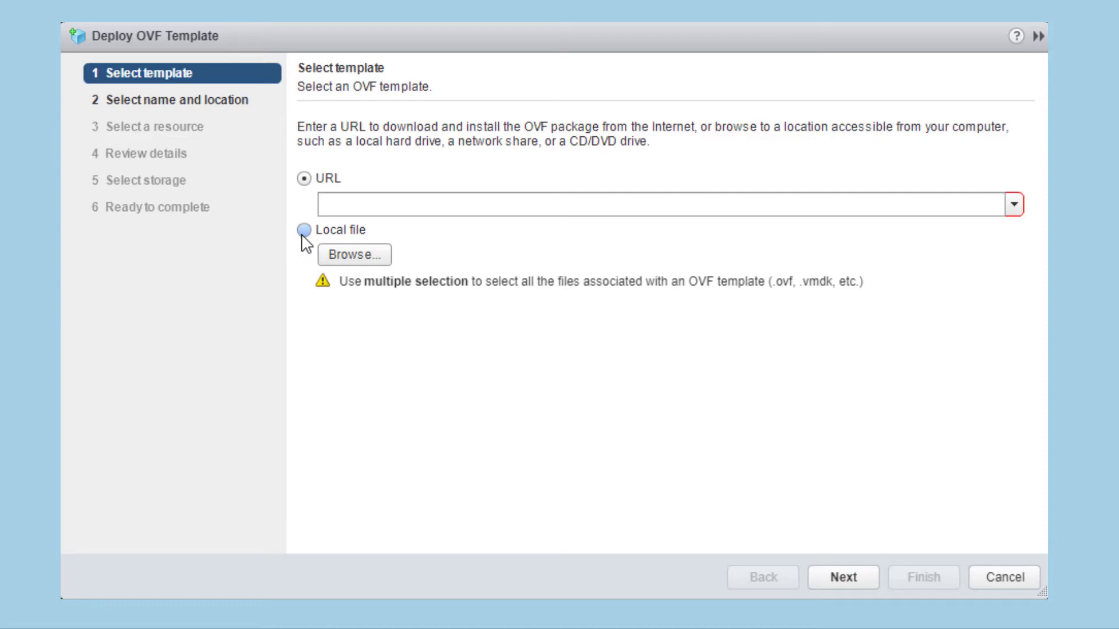
pyautogui.click(304, 230)
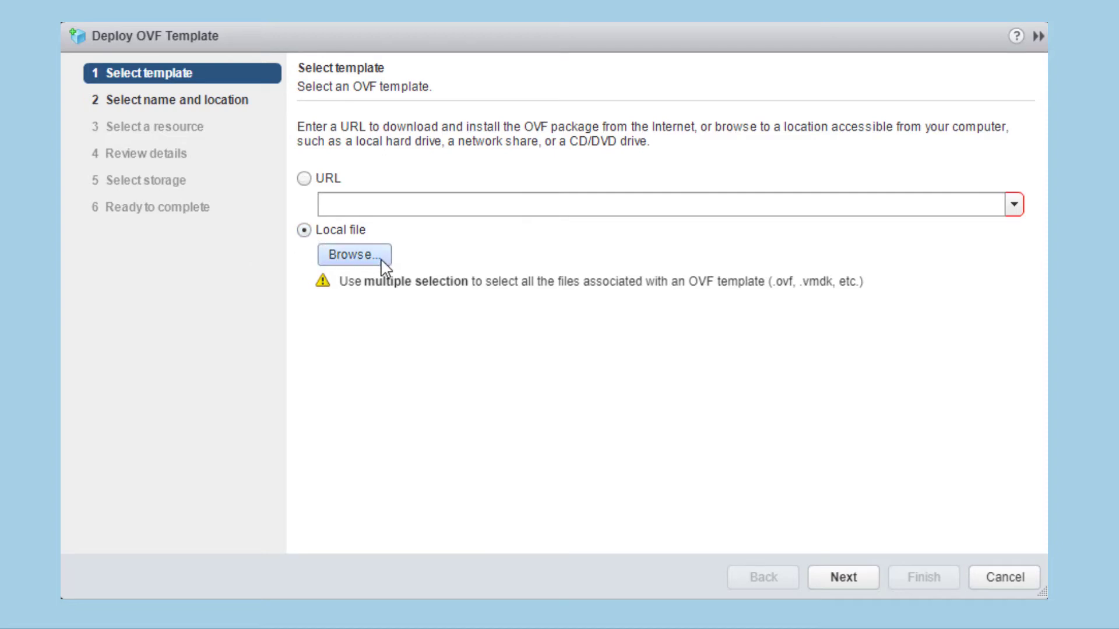
pyautogui.click(842, 578)
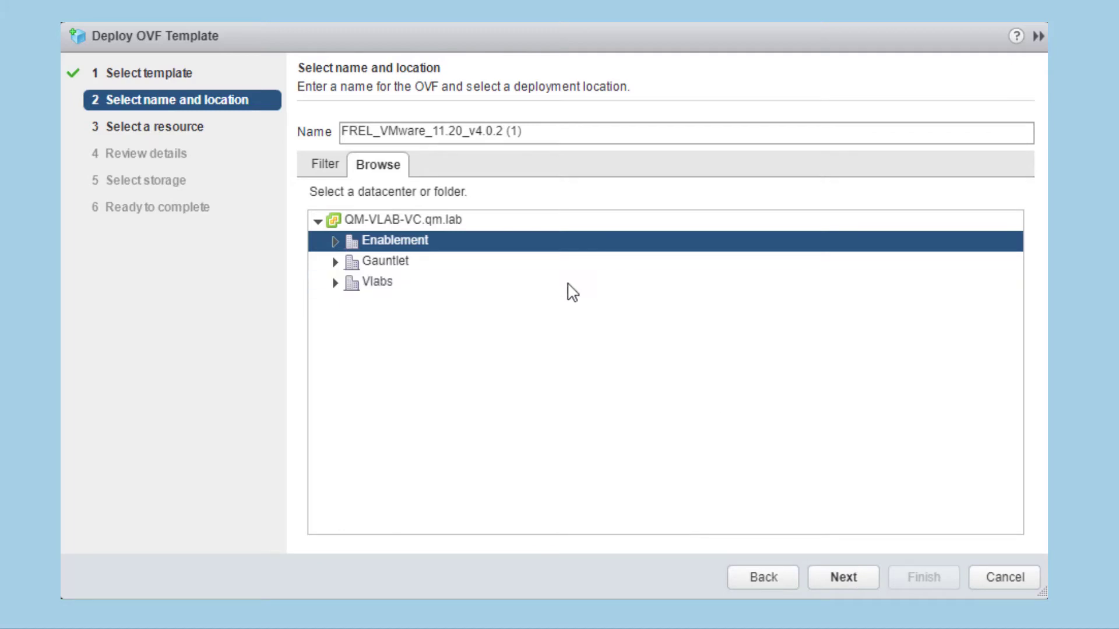
# - Name the appliance FREL and run it on host 172.16.228.209
pyautogui.doubleClick(407, 133)
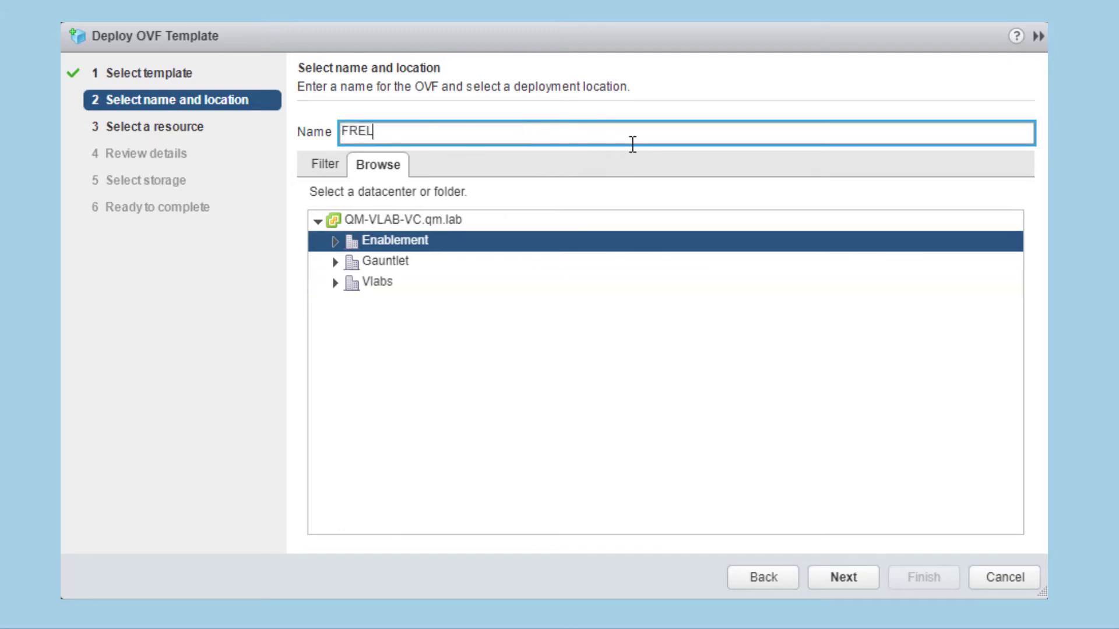
pyautogui.moveTo(825, 557)
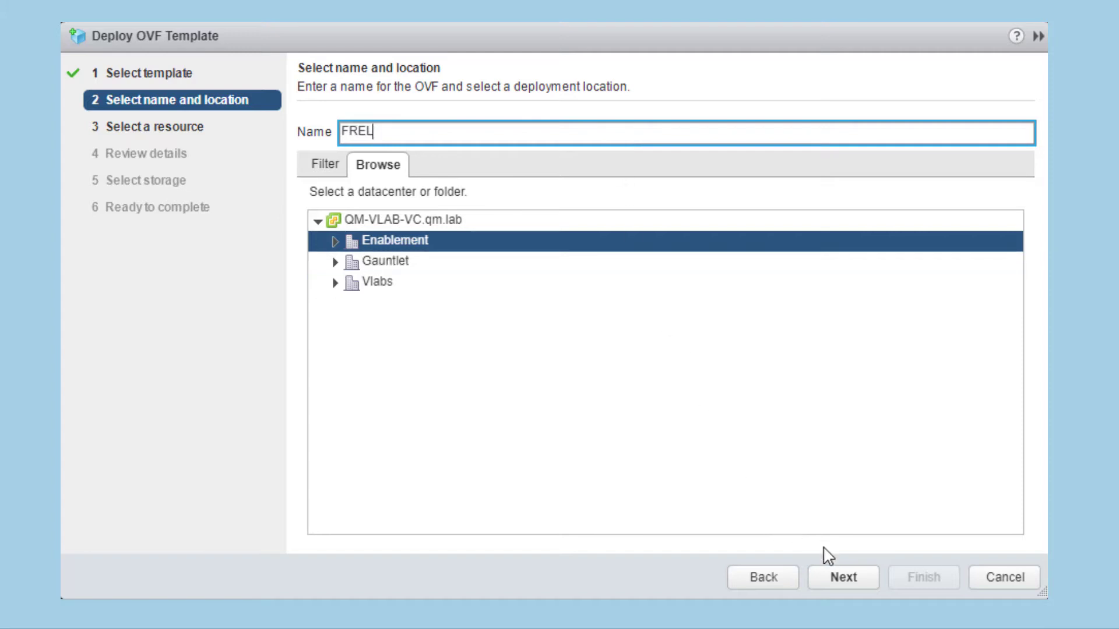
pyautogui.click(843, 578)
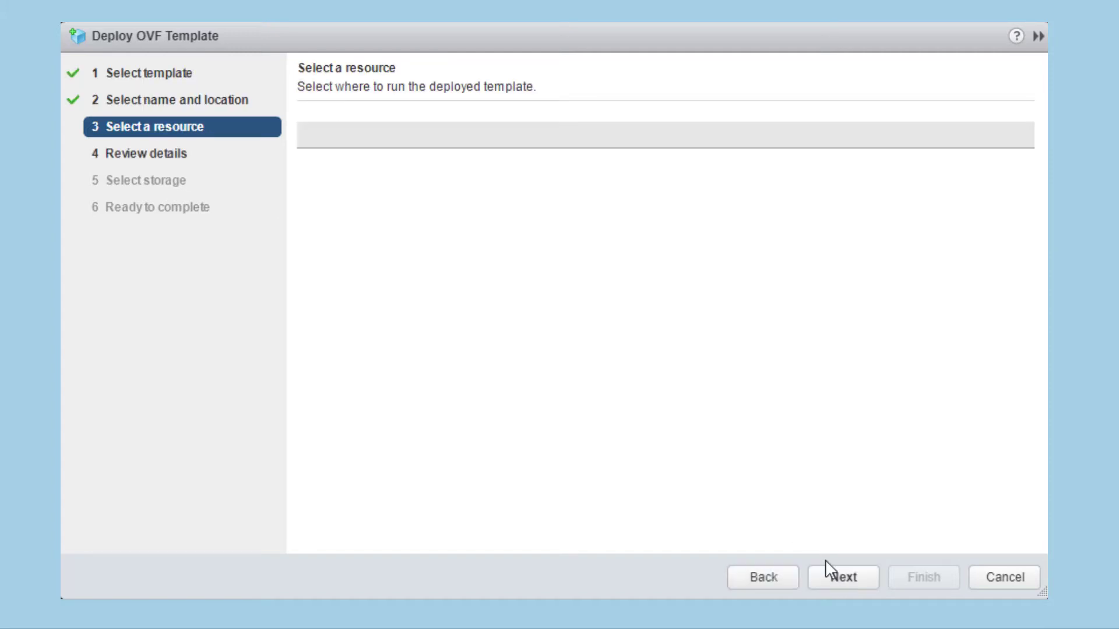
pyautogui.click(841, 577)
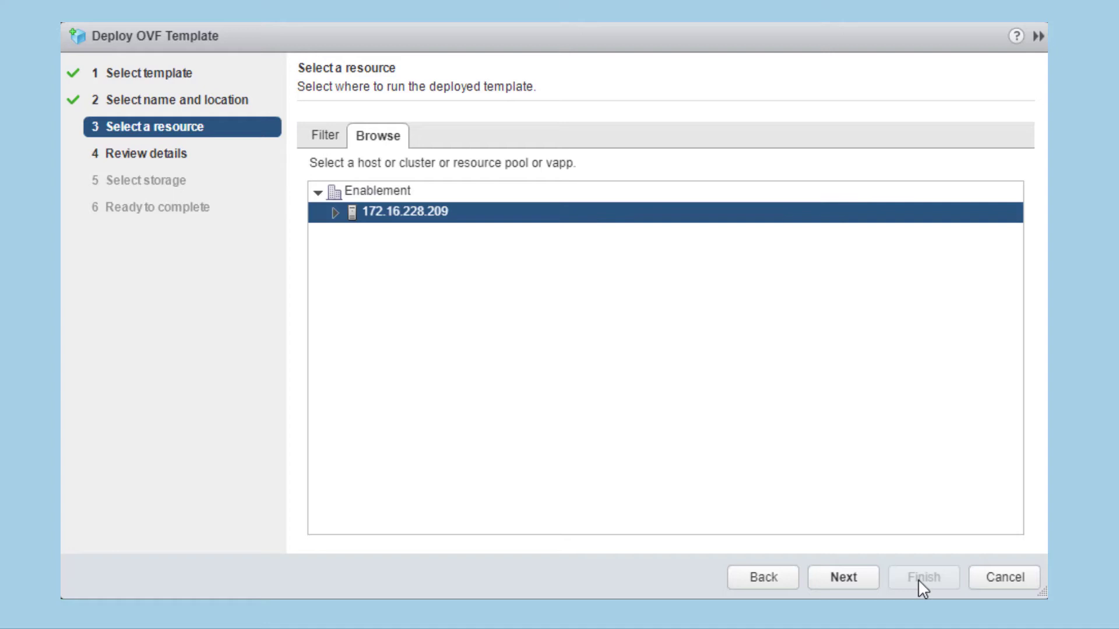
# - Confirm the resource, accept the template details and reach the storage step
pyautogui.click(843, 577)
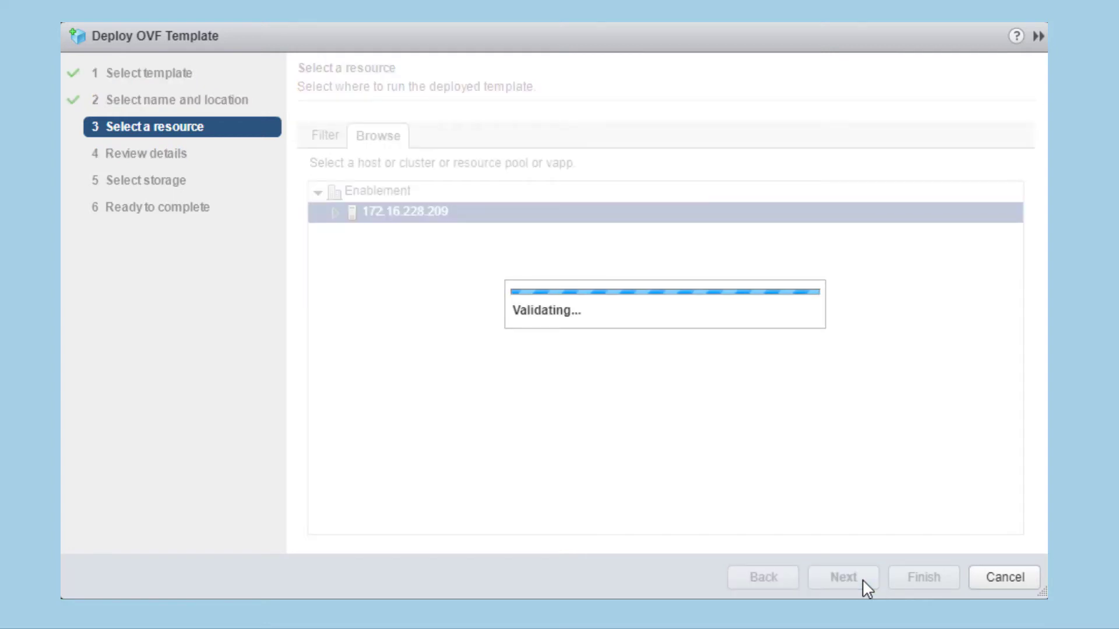
pyautogui.click(843, 577)
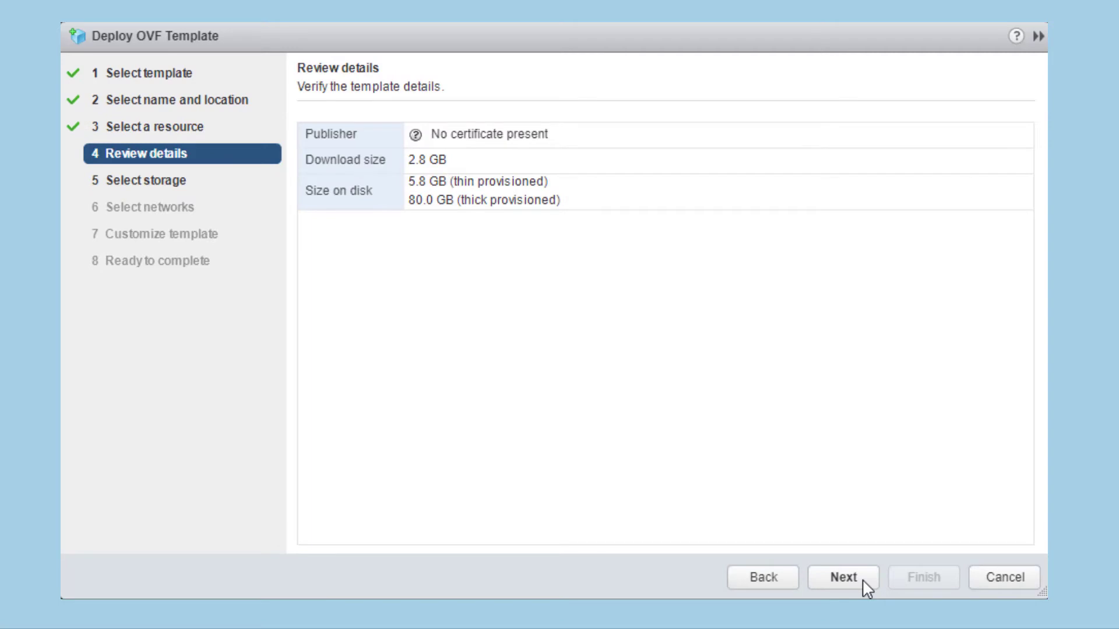
pyautogui.click(843, 577)
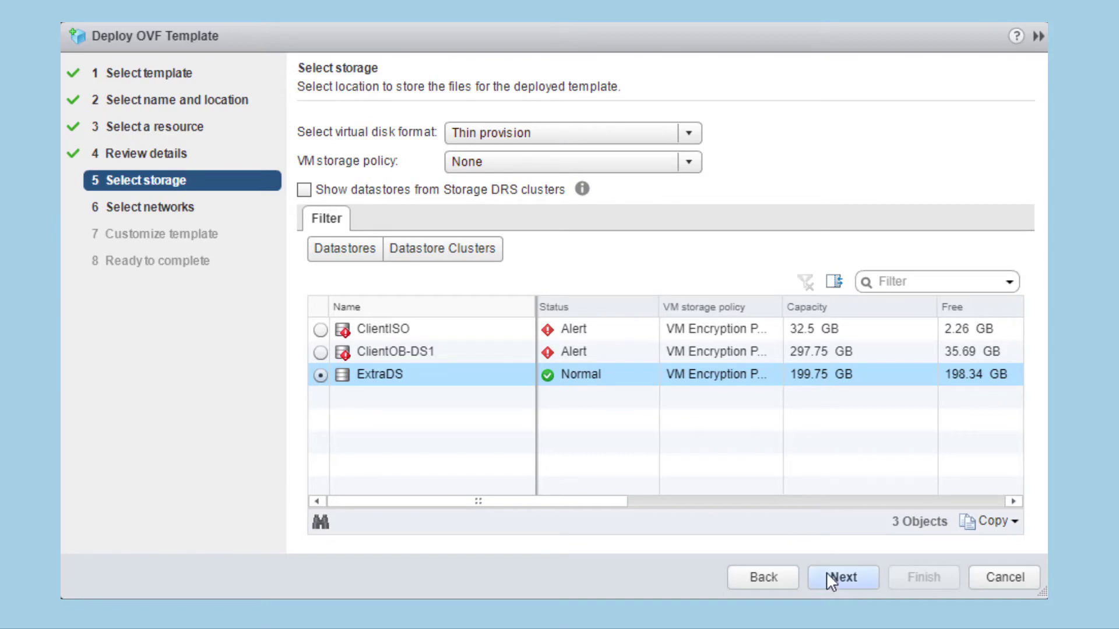
# - Accept ExtraDS storage and map VM Network to Lab Private Network
pyautogui.click(842, 577)
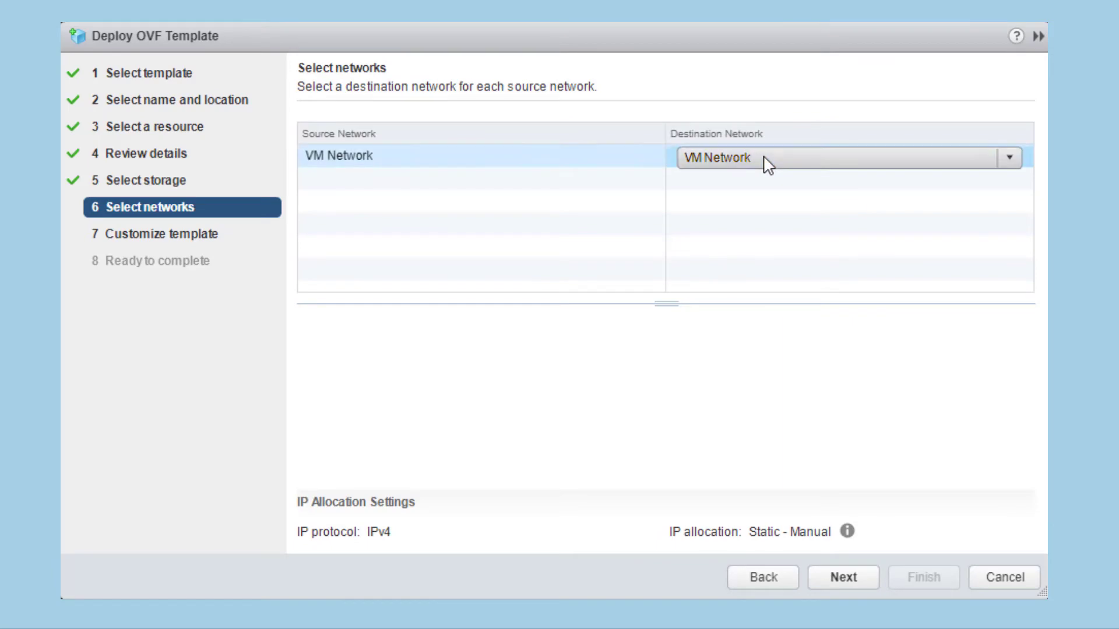
pyautogui.click(1008, 157)
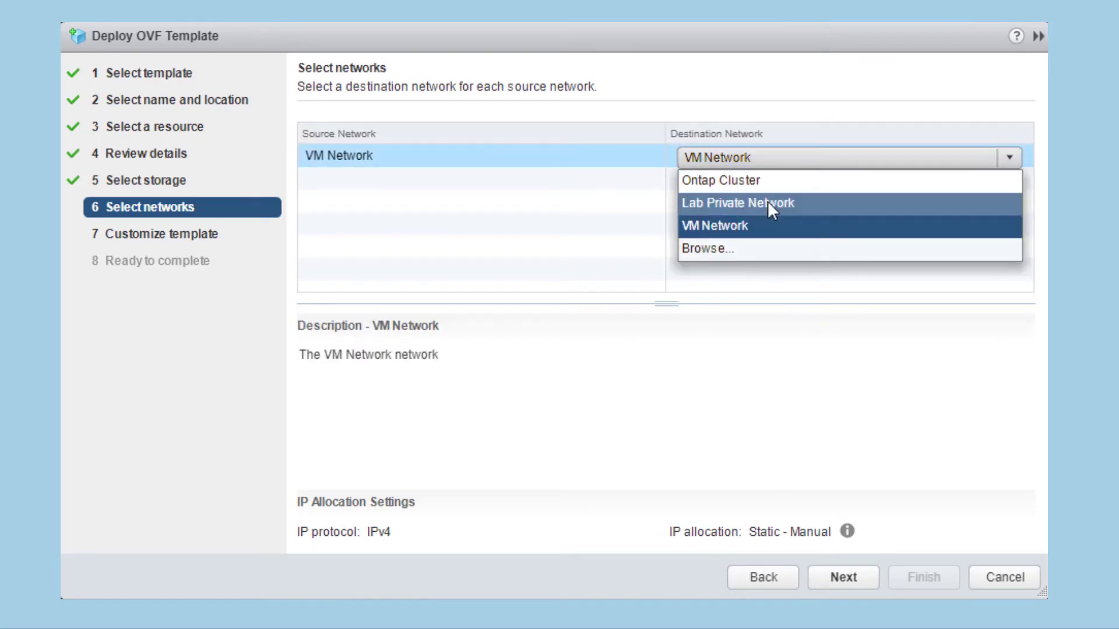
pyautogui.click(737, 203)
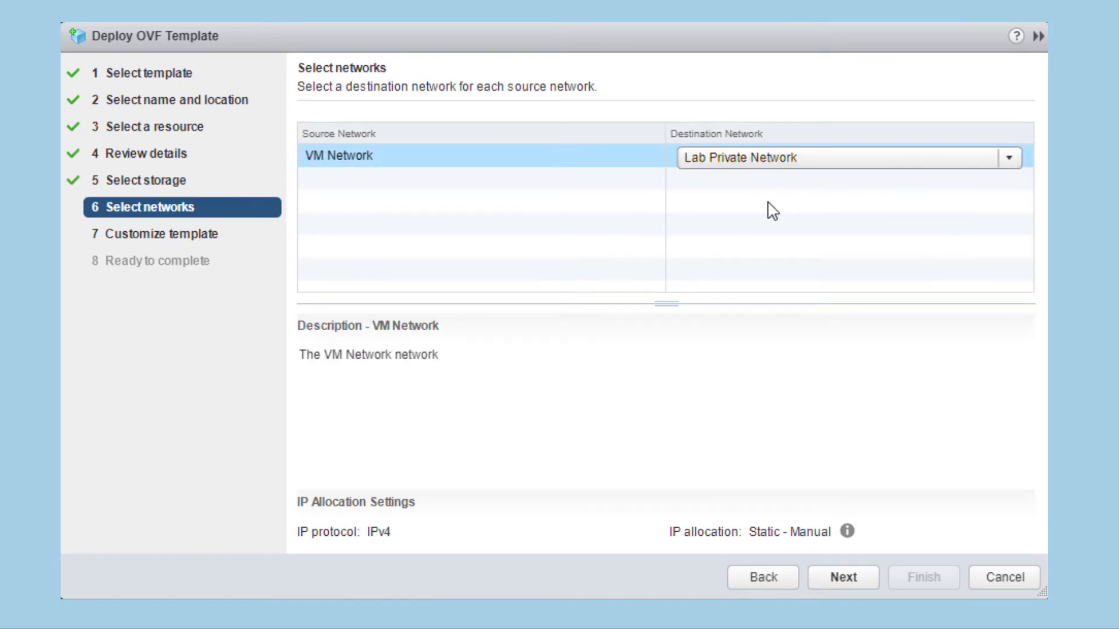
pyautogui.moveTo(867, 482)
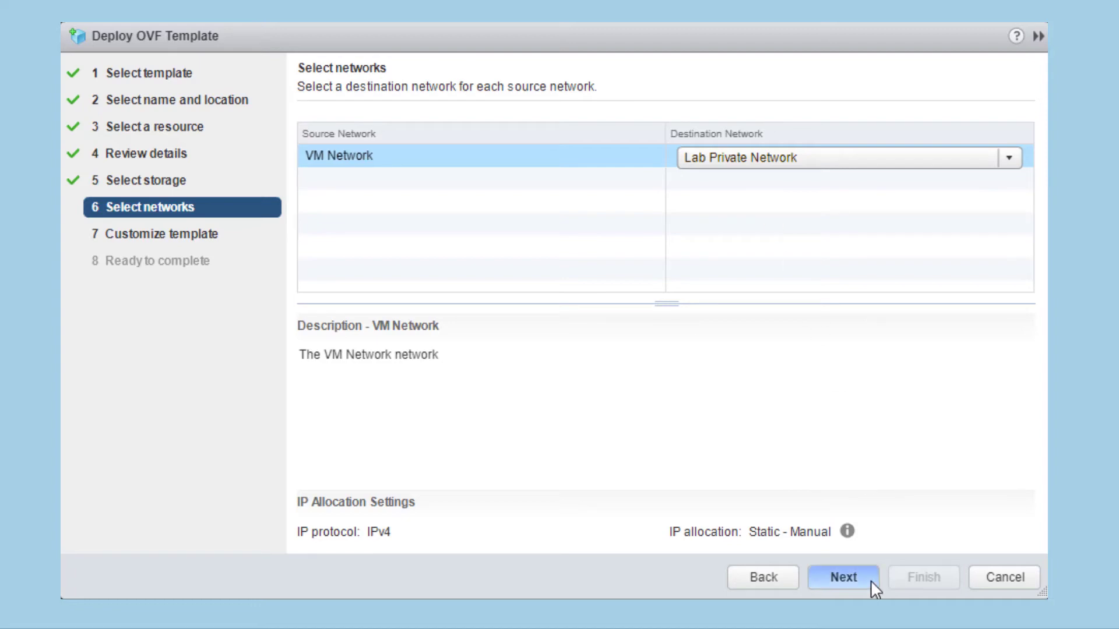
pyautogui.click(843, 578)
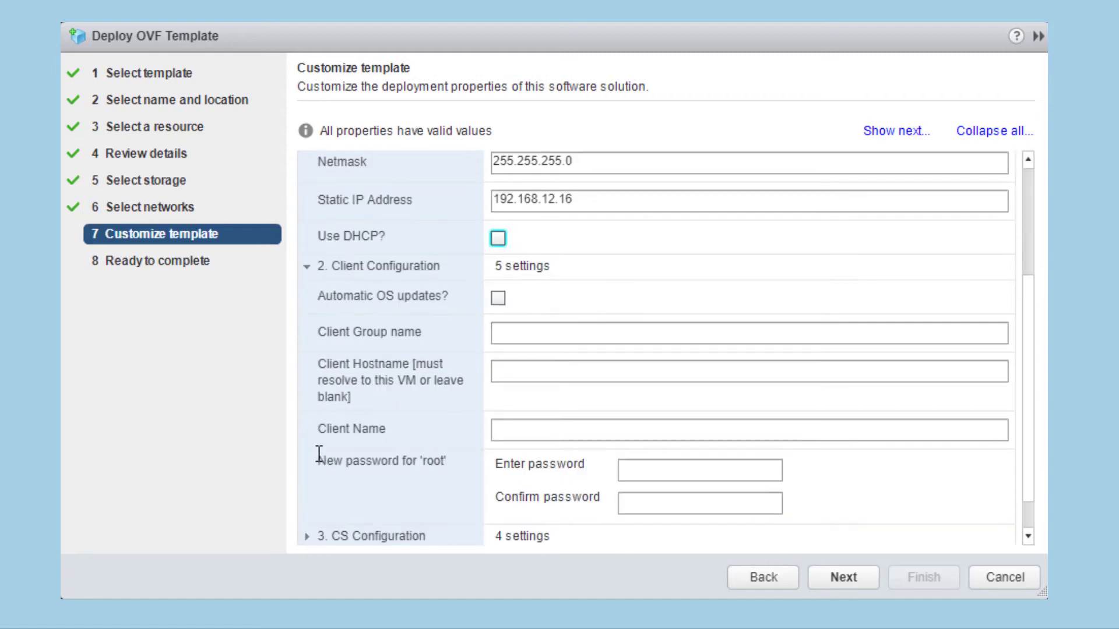
# - Enable automatic OS updates and set client hostname frel.virtual.lab
pyautogui.scroll(-3)
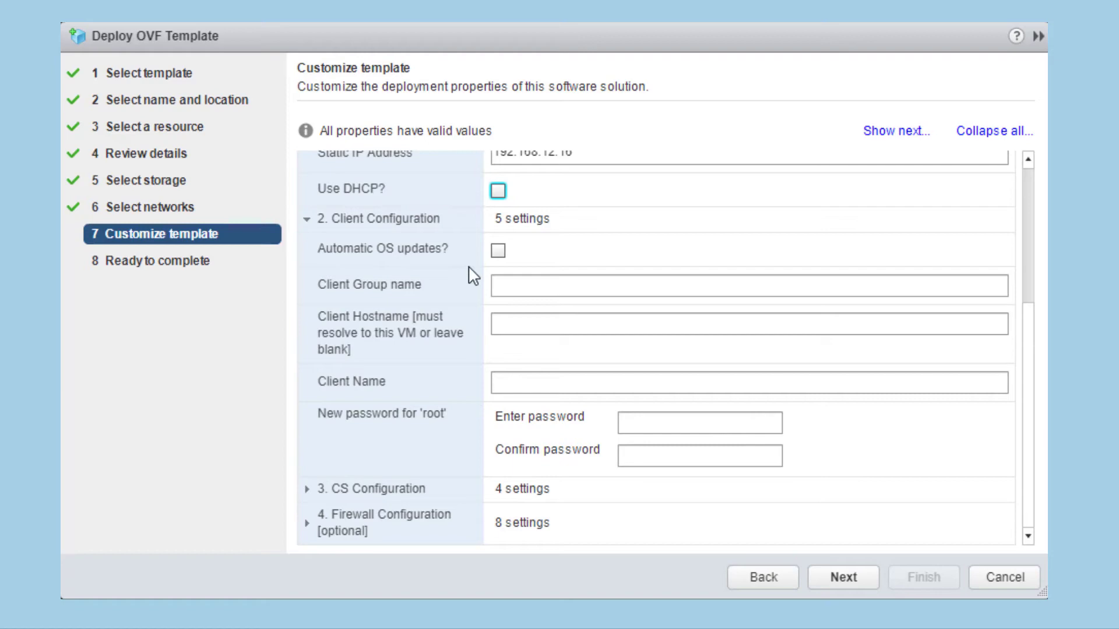
pyautogui.click(498, 250)
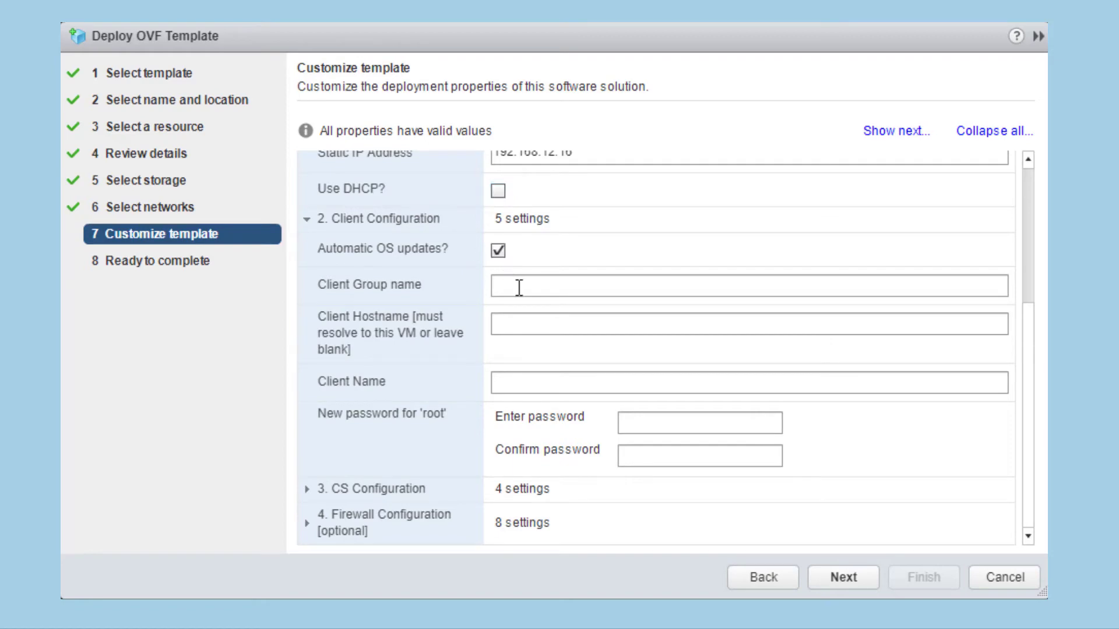
pyautogui.click(750, 324)
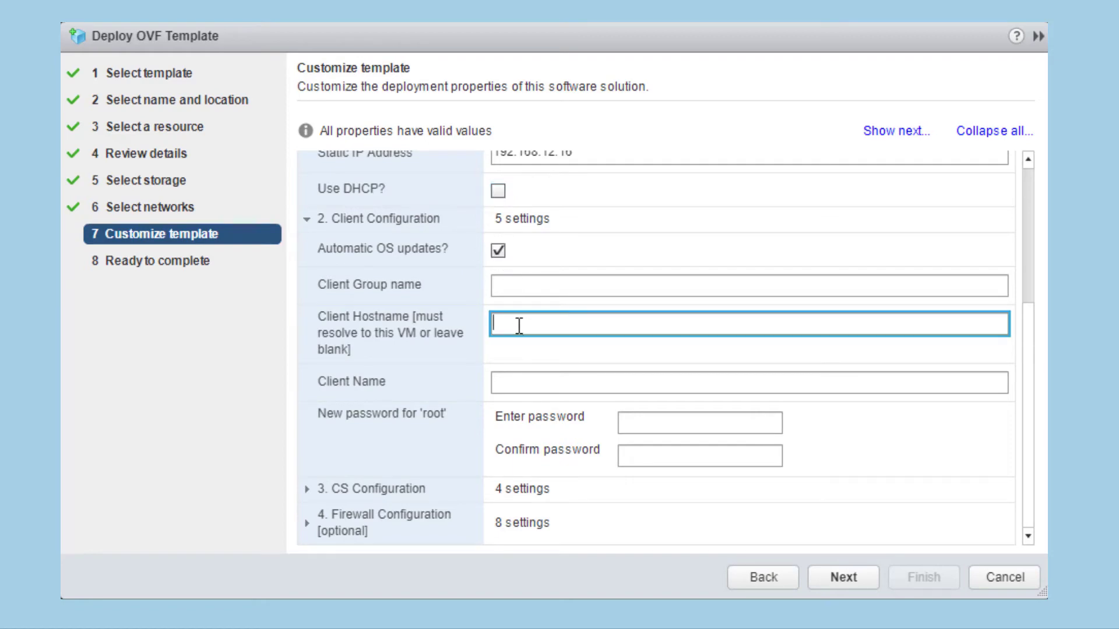
pyautogui.write('frel.virtual.lab')
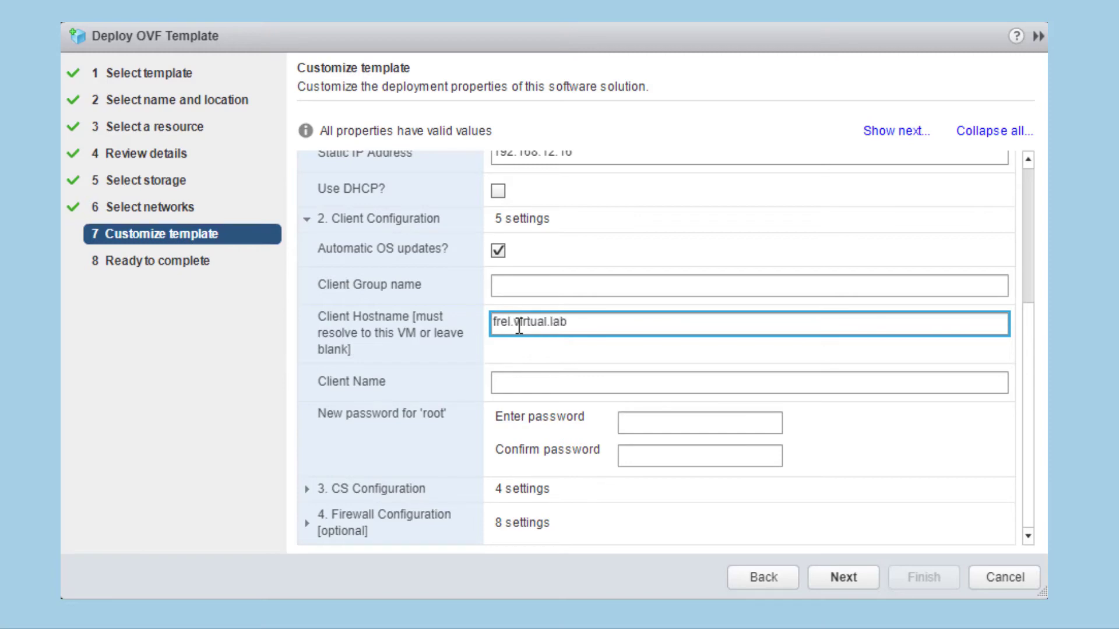
# - Set the client name to frel
pyautogui.click(749, 382)
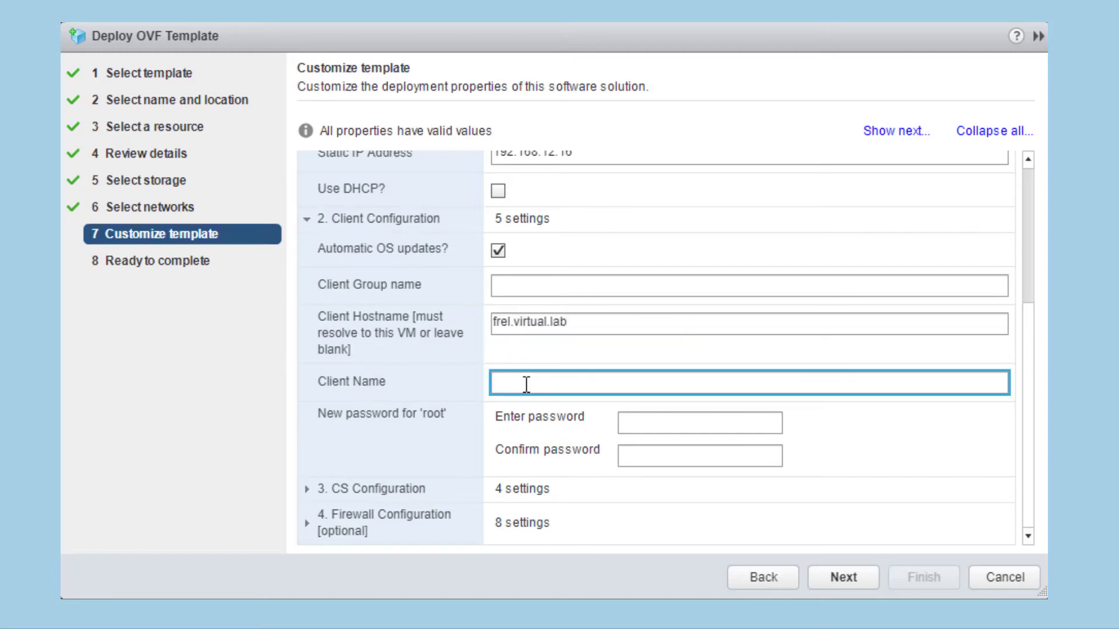
pyautogui.write('frel')
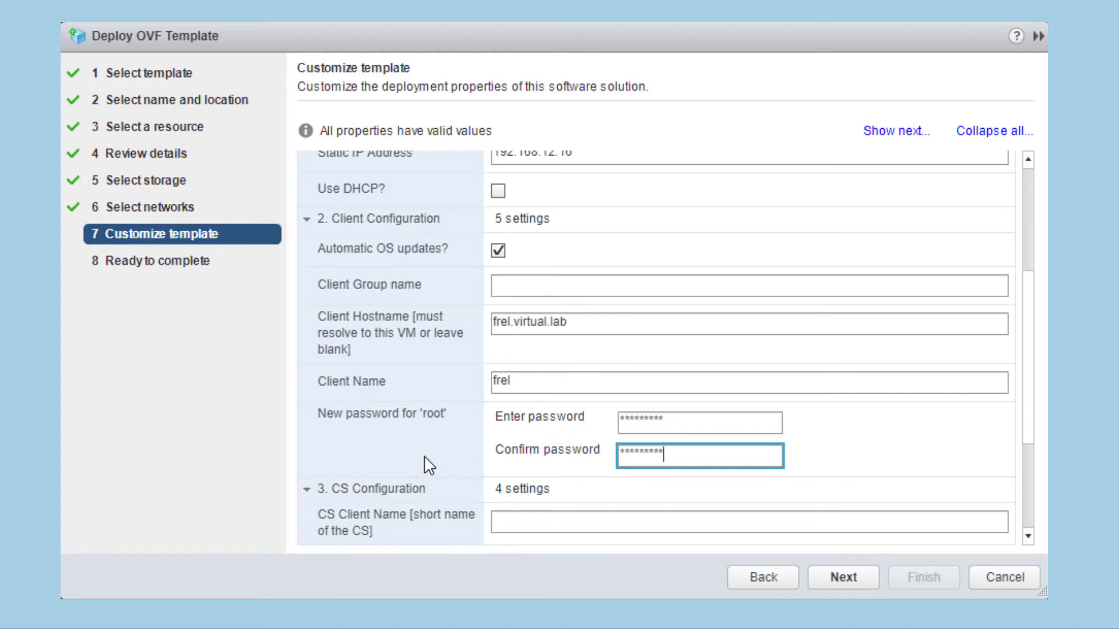
pyautogui.scroll(-3)
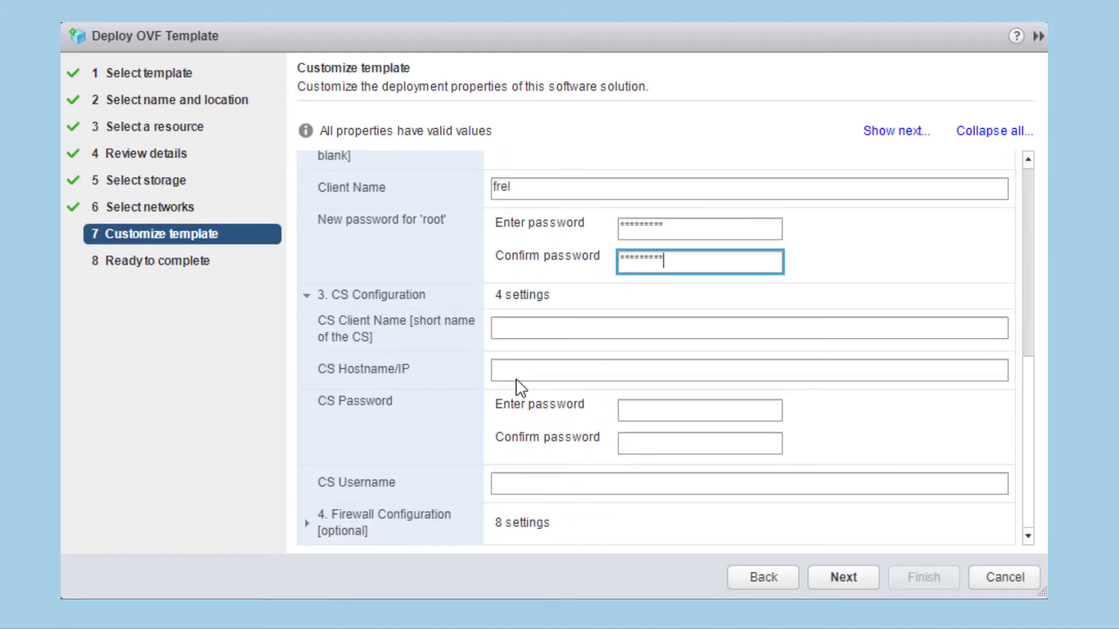
# - Enter CommServe host commserve.virtual.lab and the CS password
pyautogui.click(748, 329)
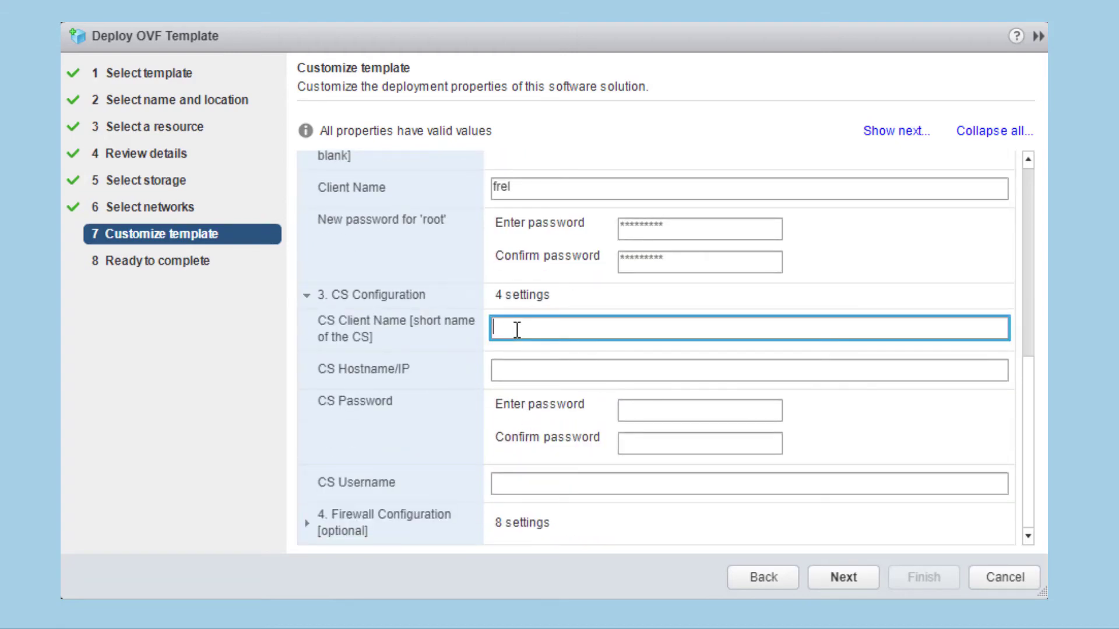
pyautogui.write('commserve.virtual.lab')
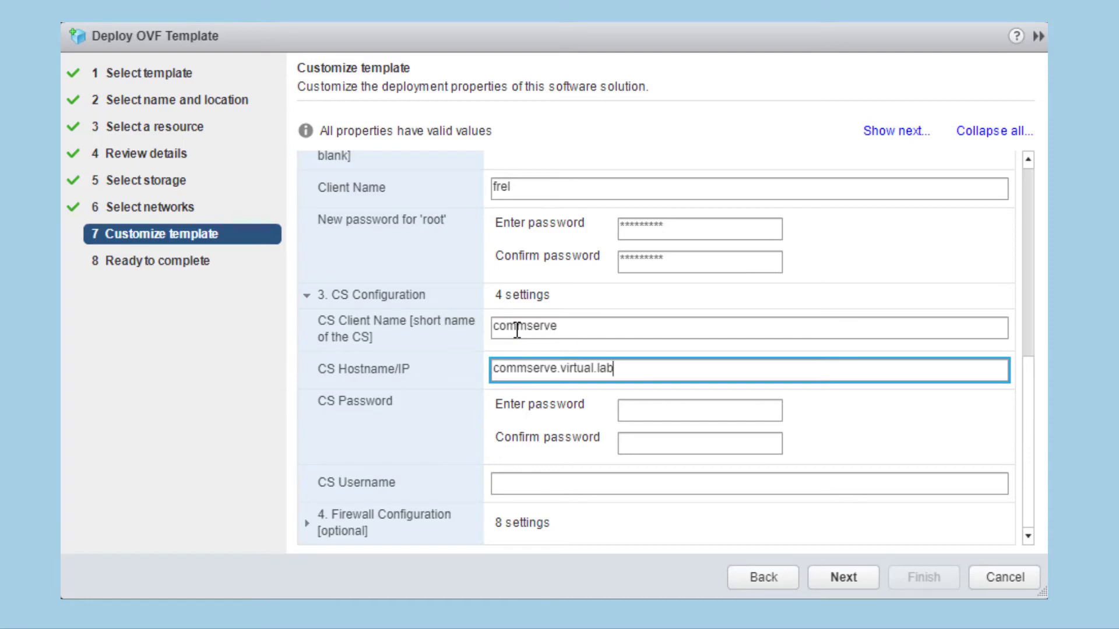
pyautogui.click(699, 410)
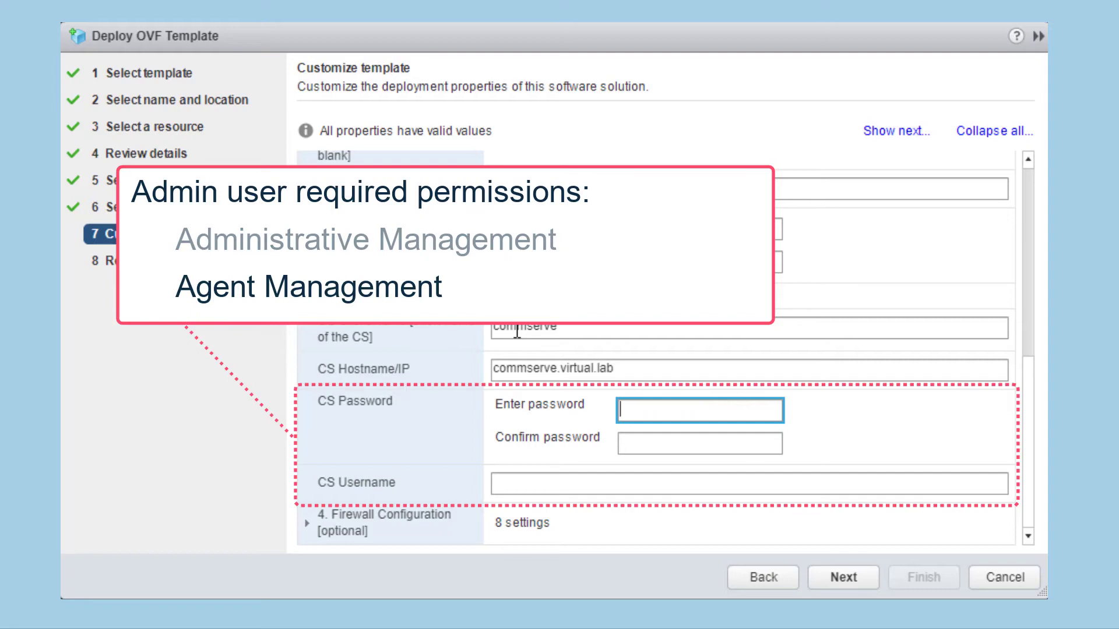
pyautogui.write('********')
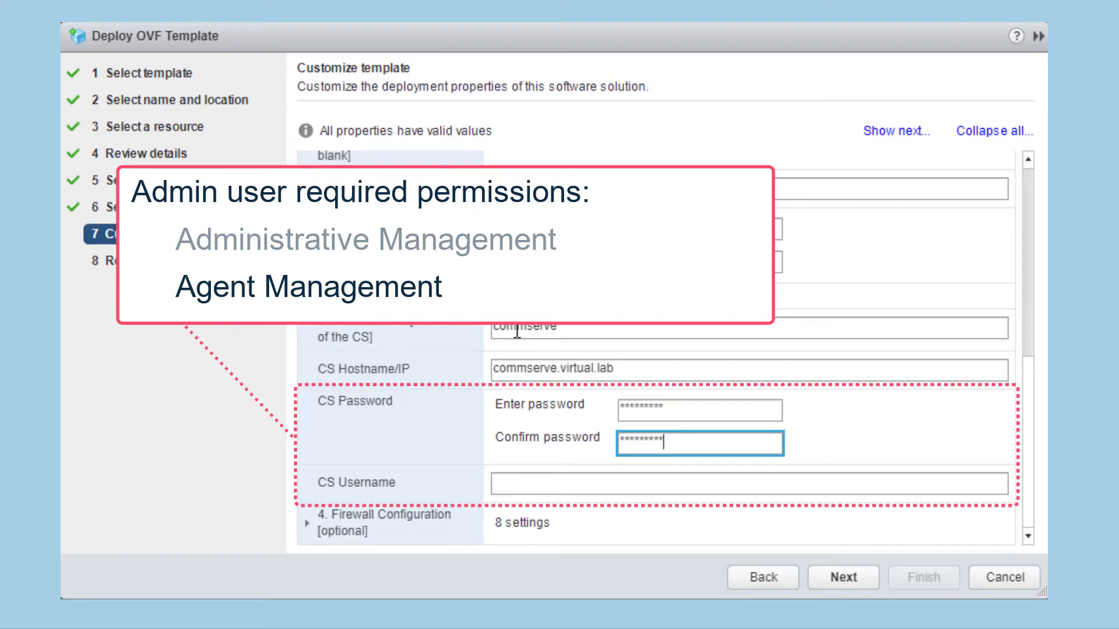
# - Set CS username admin and advance to Ready to complete
pyautogui.write('admin')
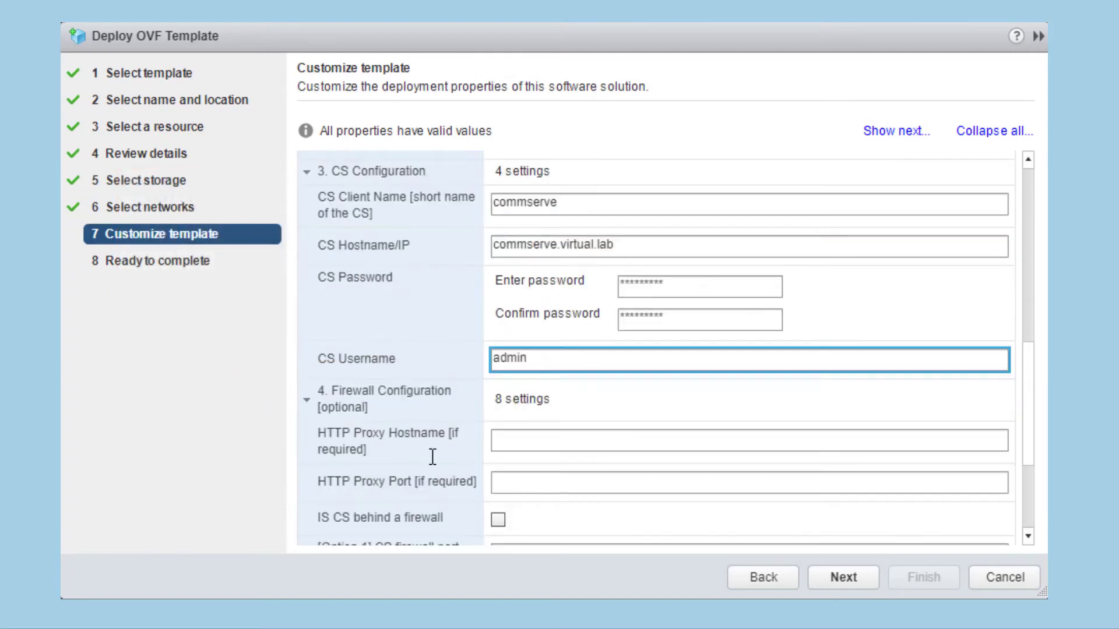
pyautogui.scroll(-3)
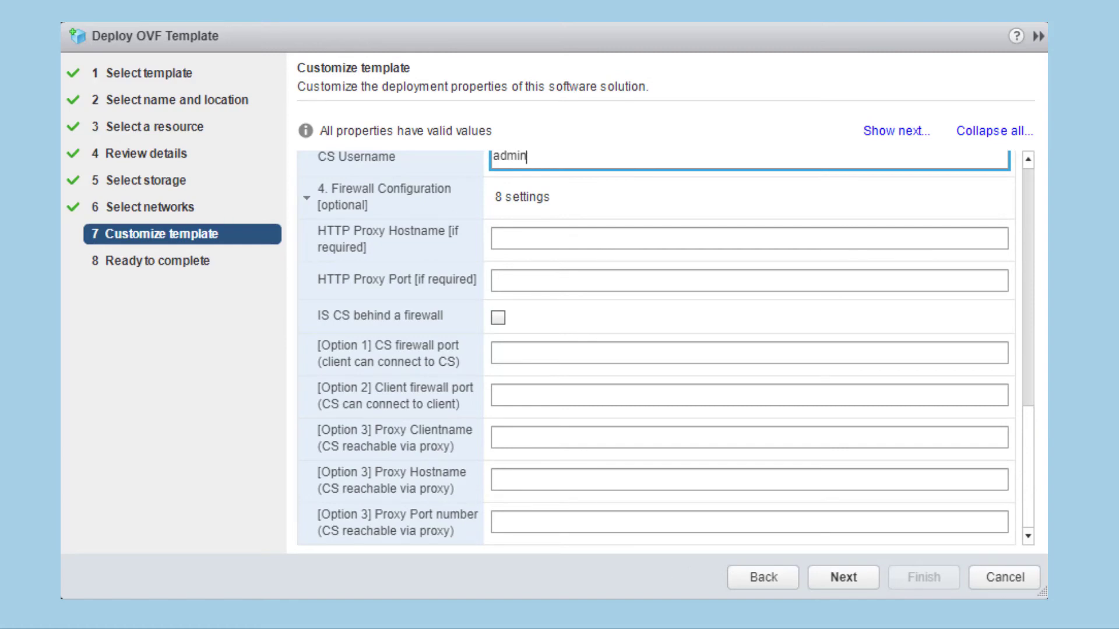
pyautogui.click(843, 578)
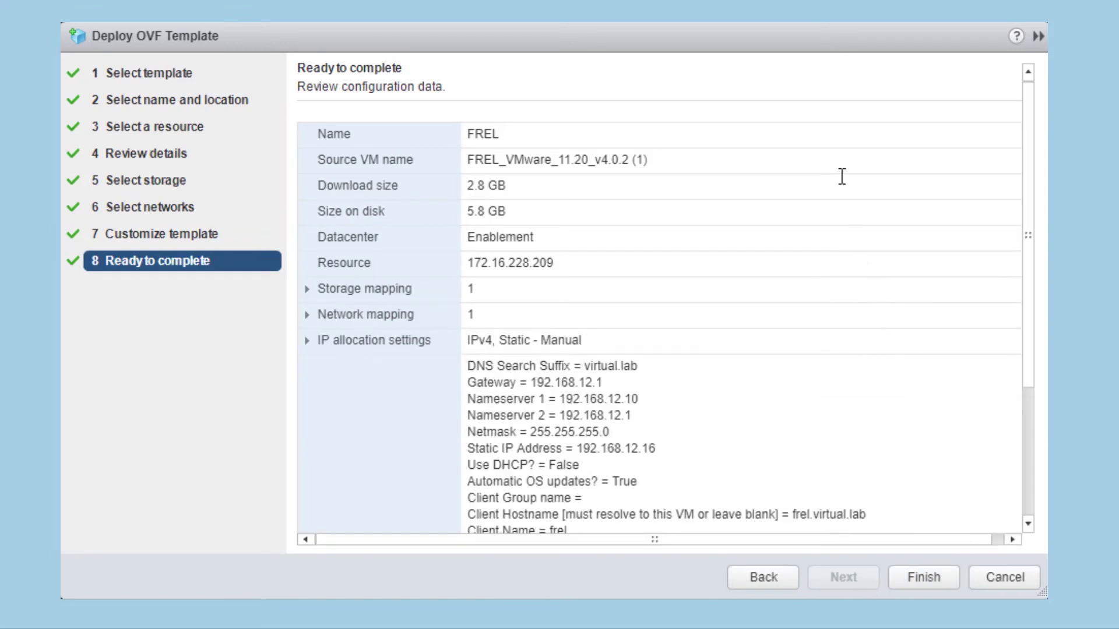
# - Review the settings and finish deploying the FREL appliance
pyautogui.scroll(-3)
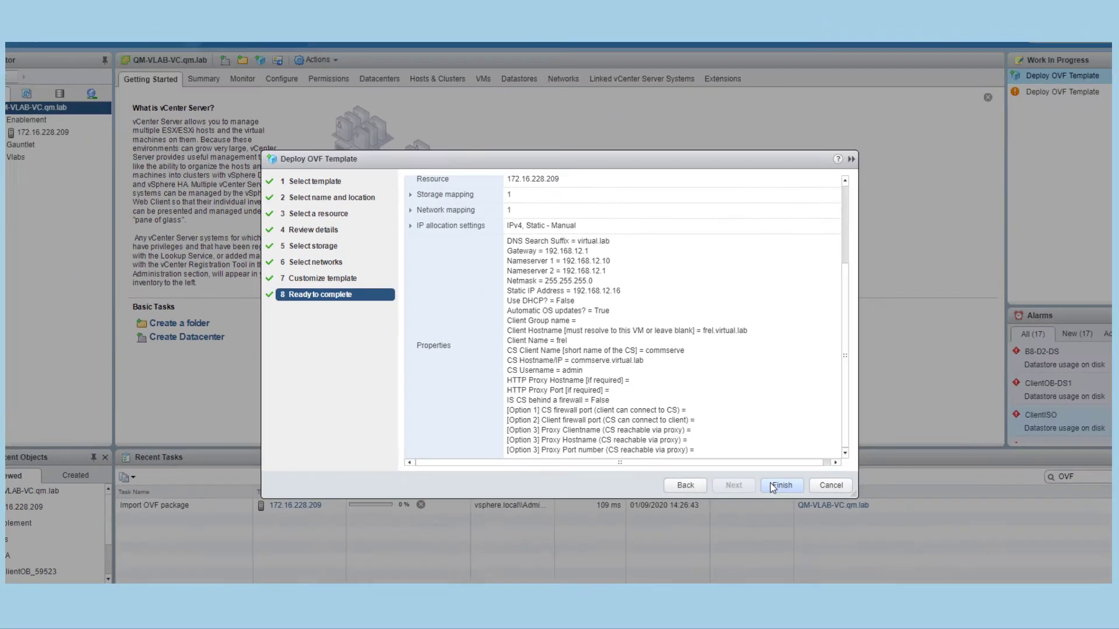
pyautogui.click(781, 485)
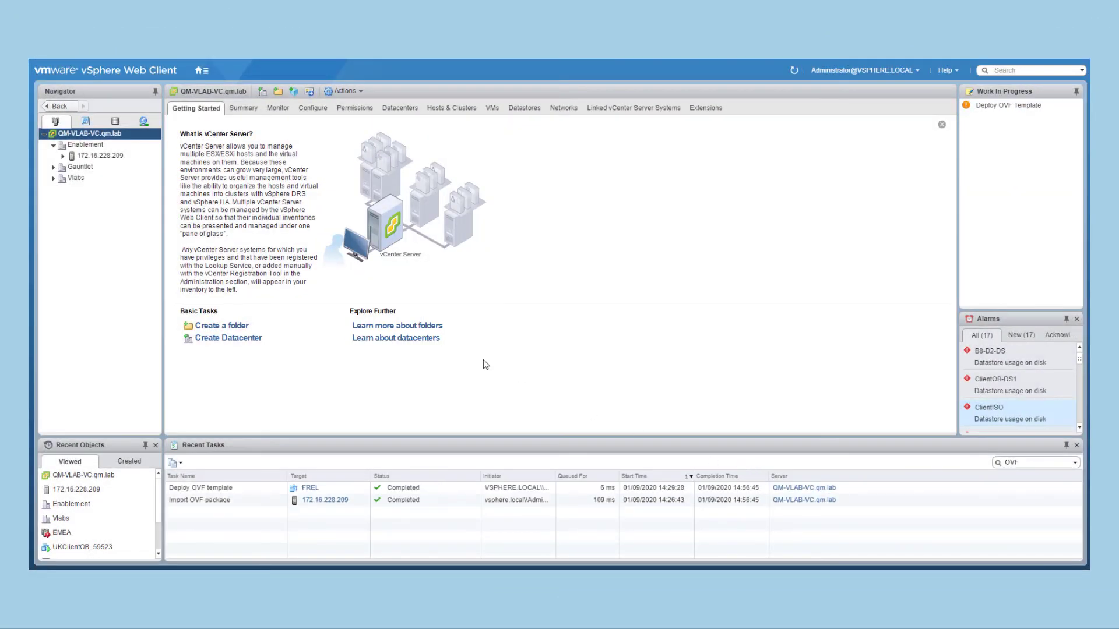
# - Expand host 172.16.228.209 to show the new FREL VM and its actions
pyautogui.click(101, 155)
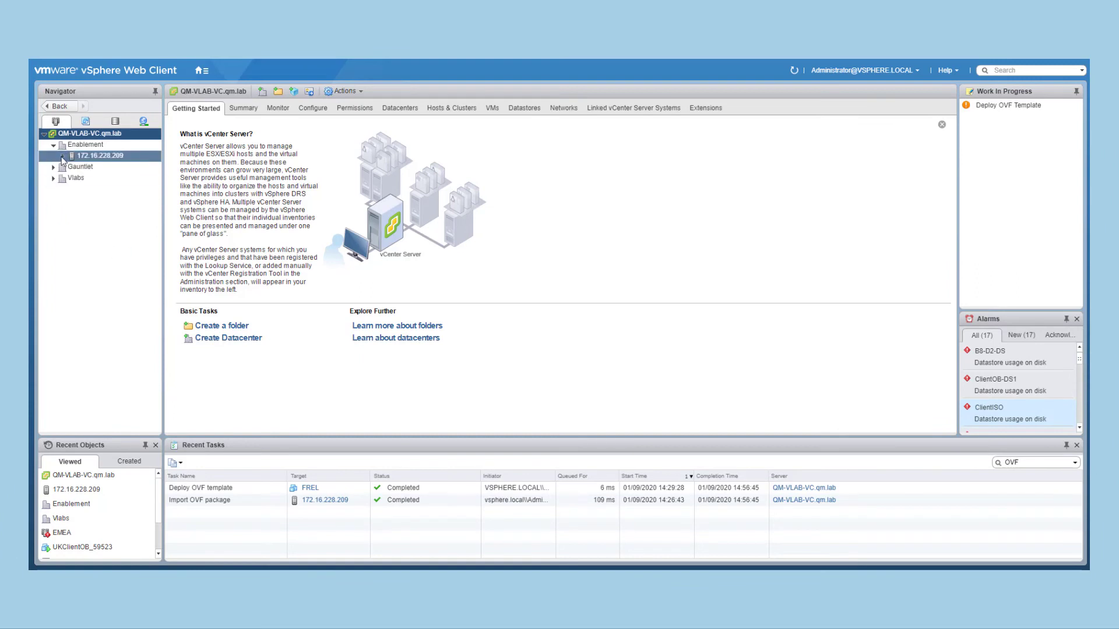
pyautogui.click(54, 155)
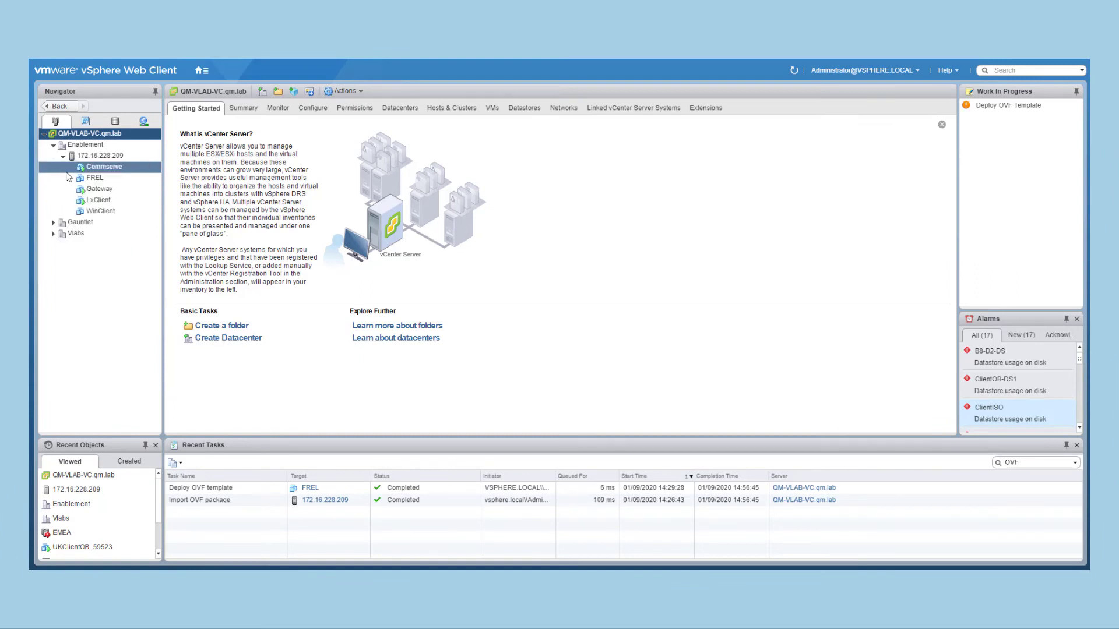
pyautogui.rightClick(93, 177)
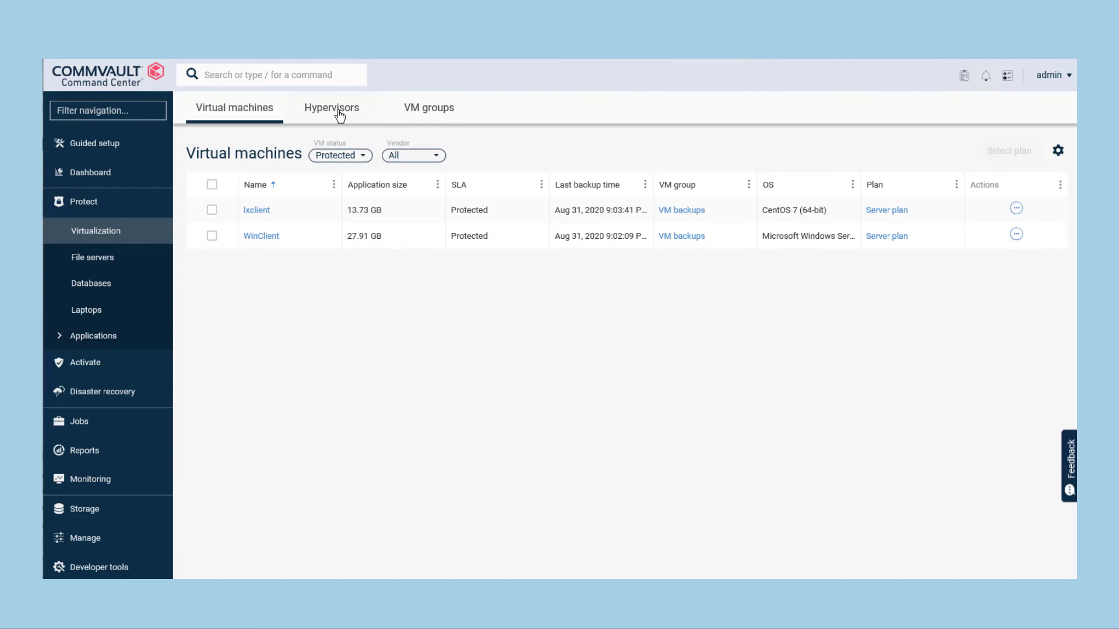
pyautogui.click(331, 107)
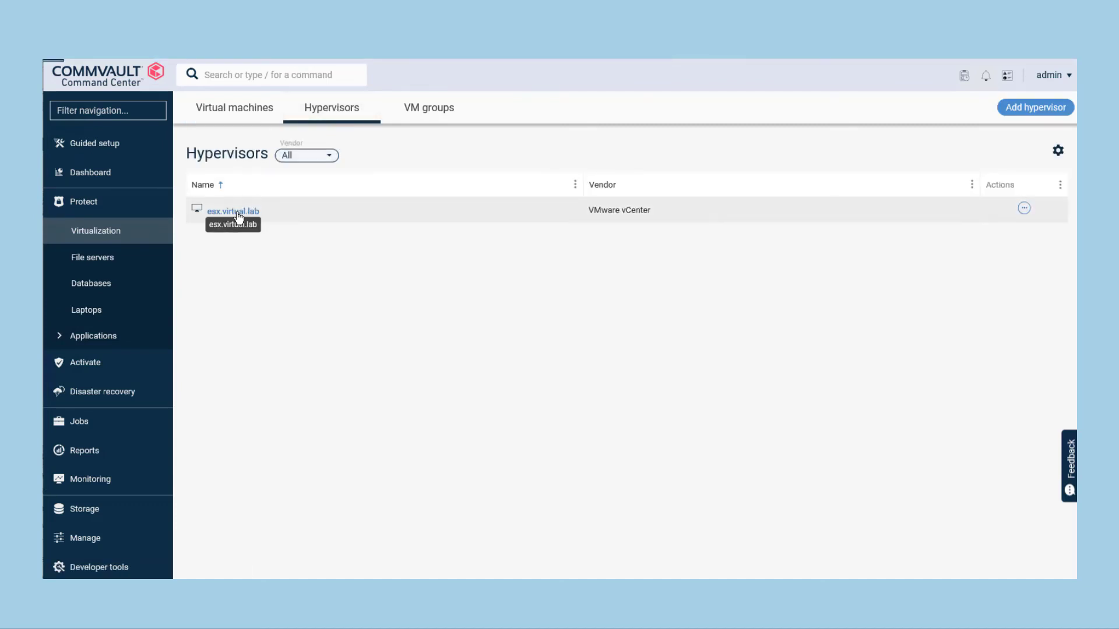
pyautogui.click(230, 211)
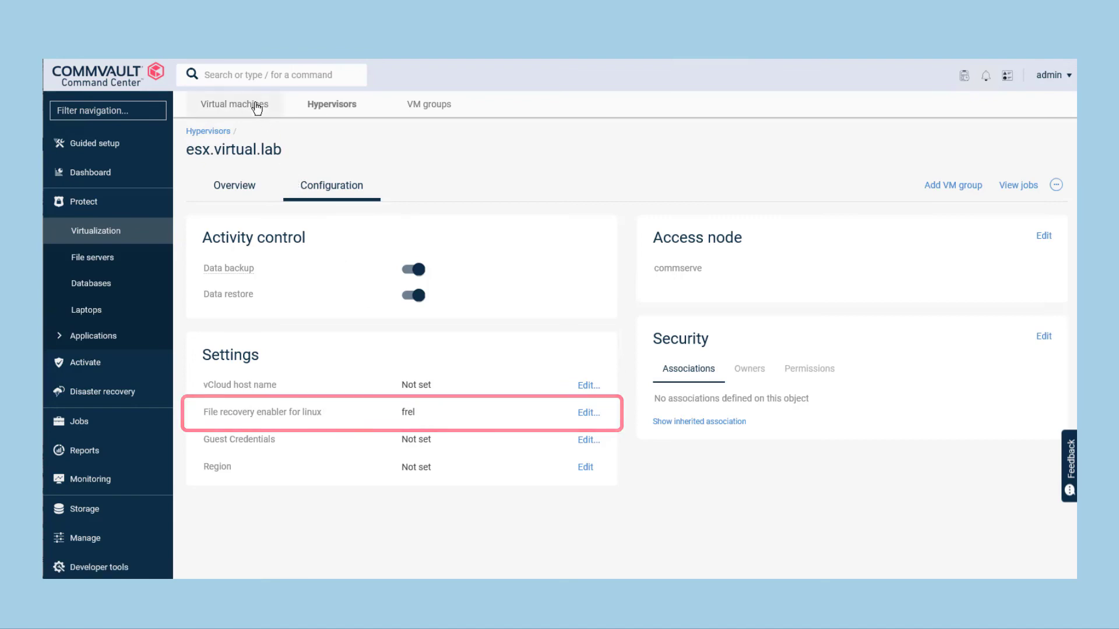
pyautogui.click(233, 104)
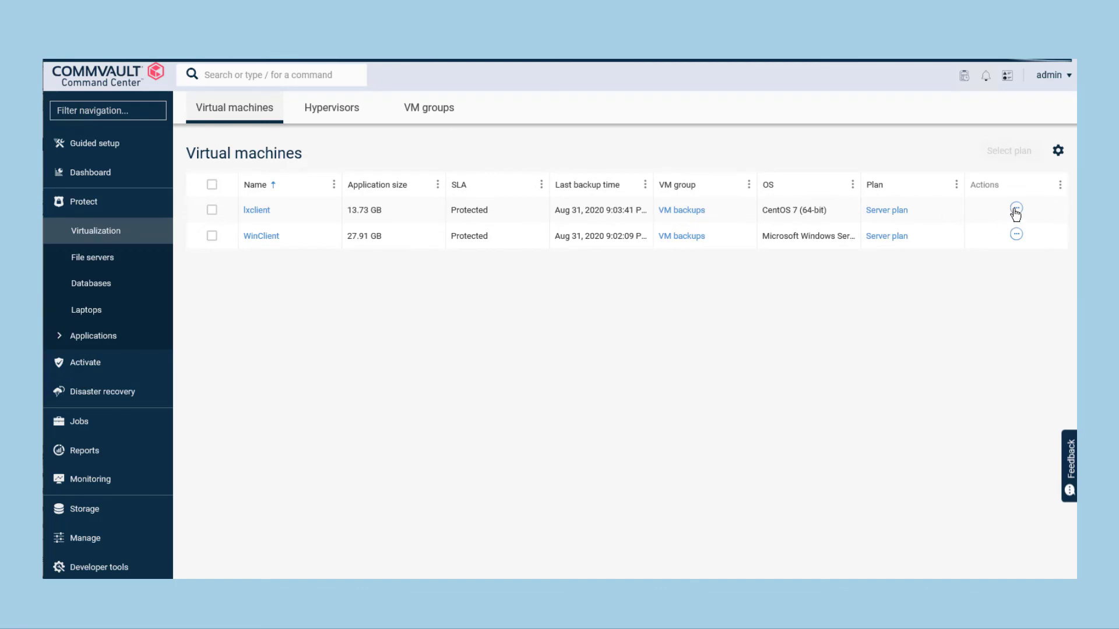
# - Start a Guest files restore from lxclient's Actions menu
pyautogui.click(1016, 211)
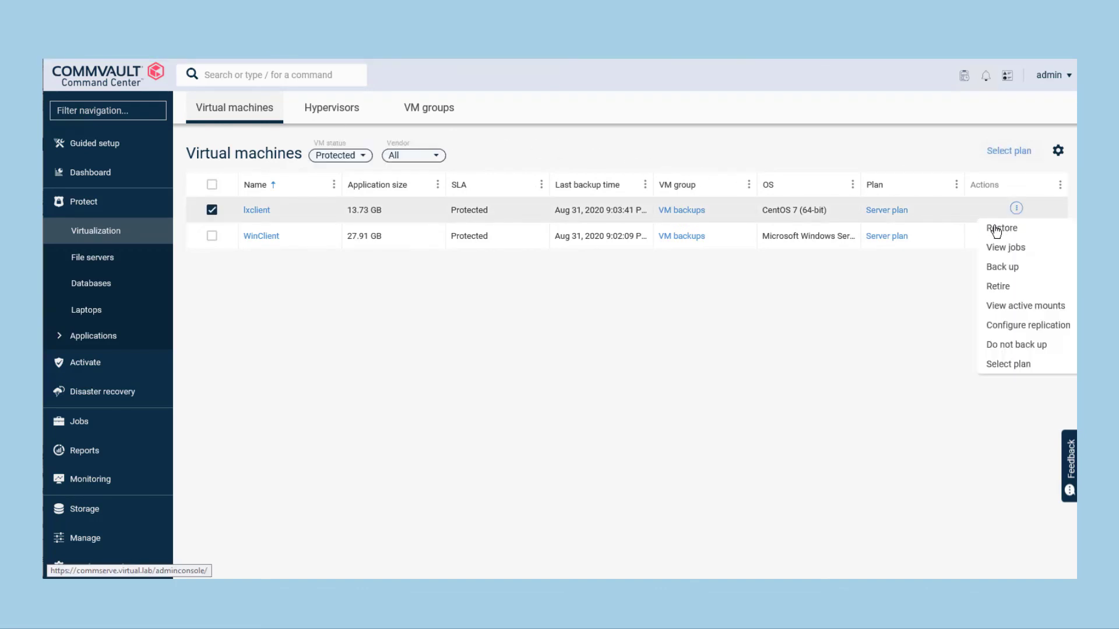
pyautogui.click(1002, 229)
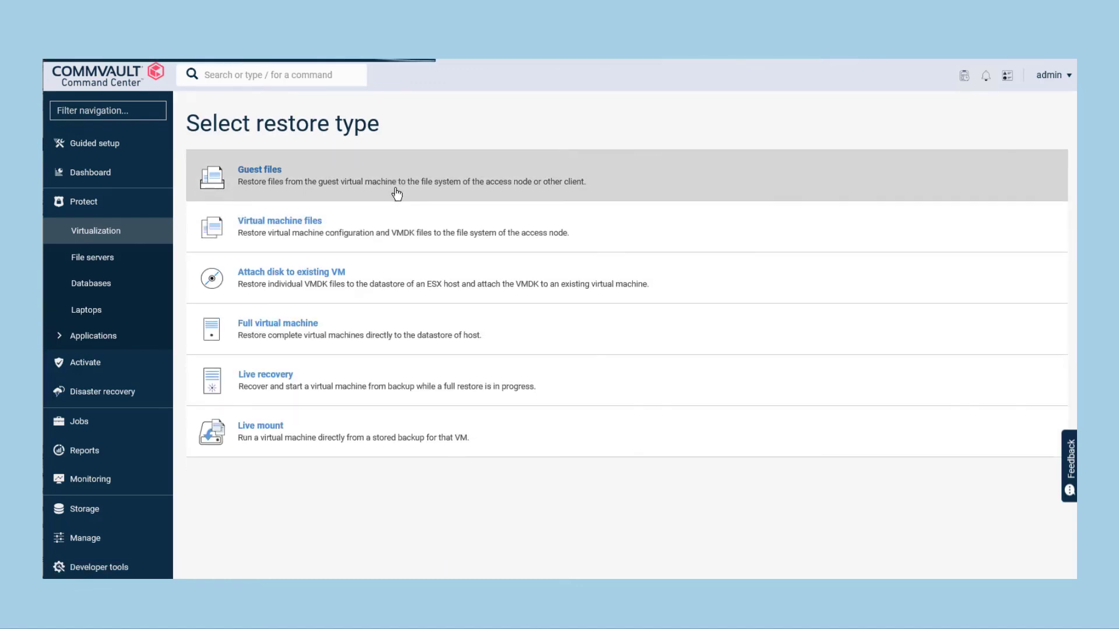
pyautogui.click(260, 175)
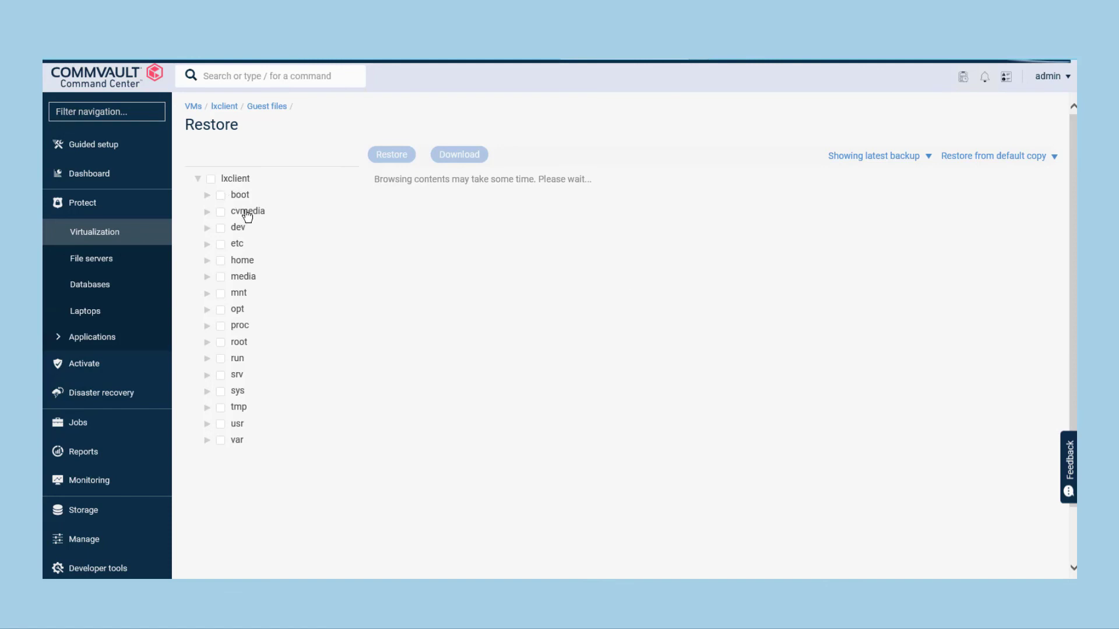
# - Select DownloadPackageLocation.tar in cvmedia and bring up the Restore to panel
pyautogui.click(248, 211)
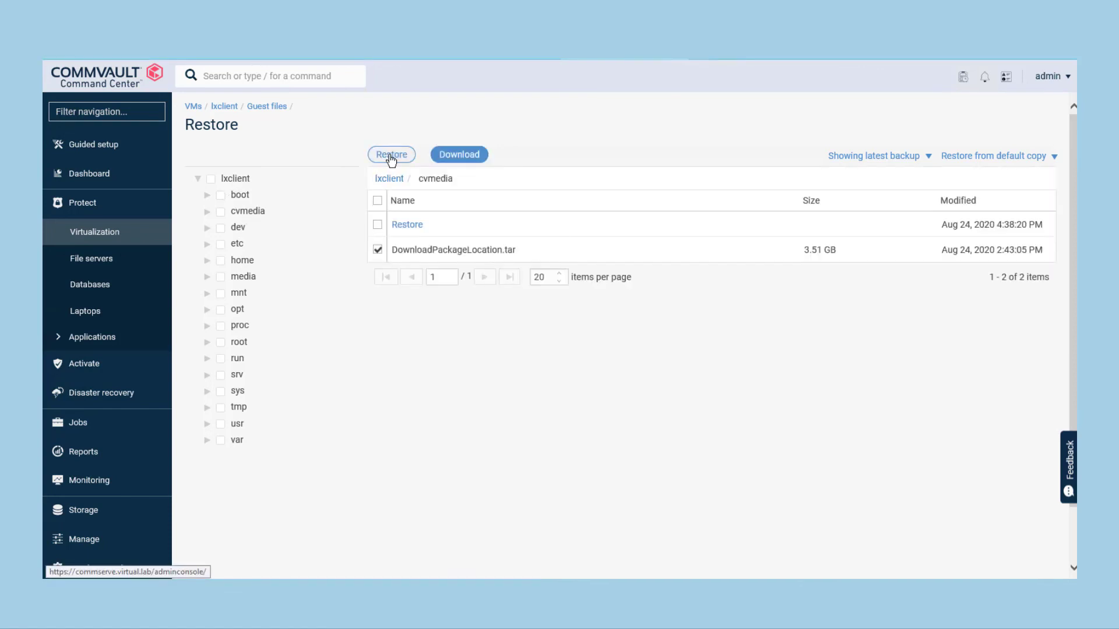
pyautogui.click(392, 153)
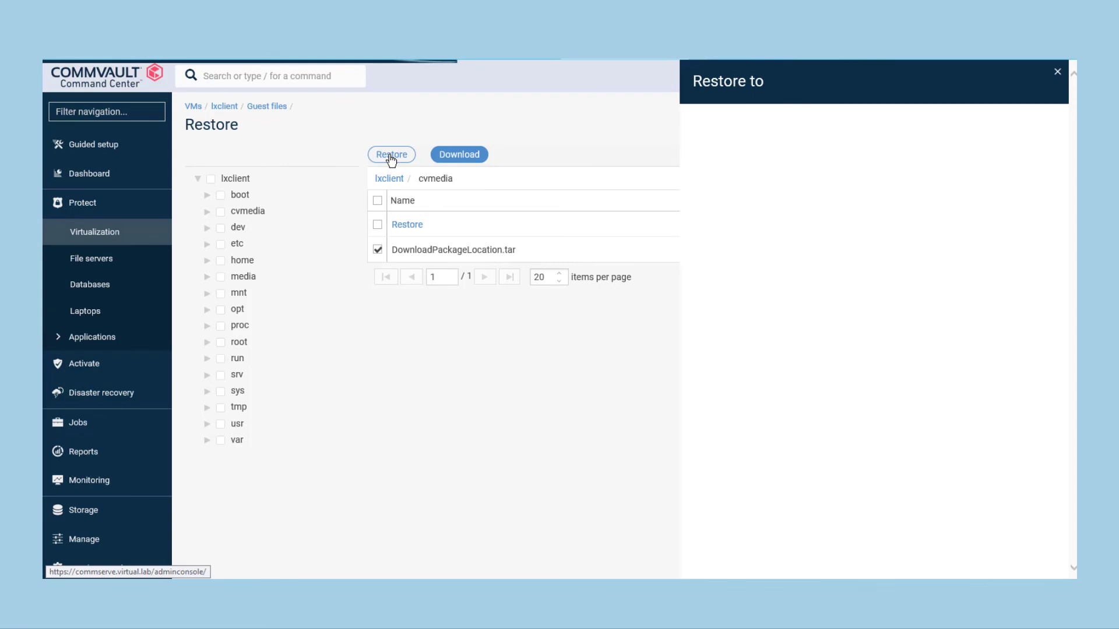